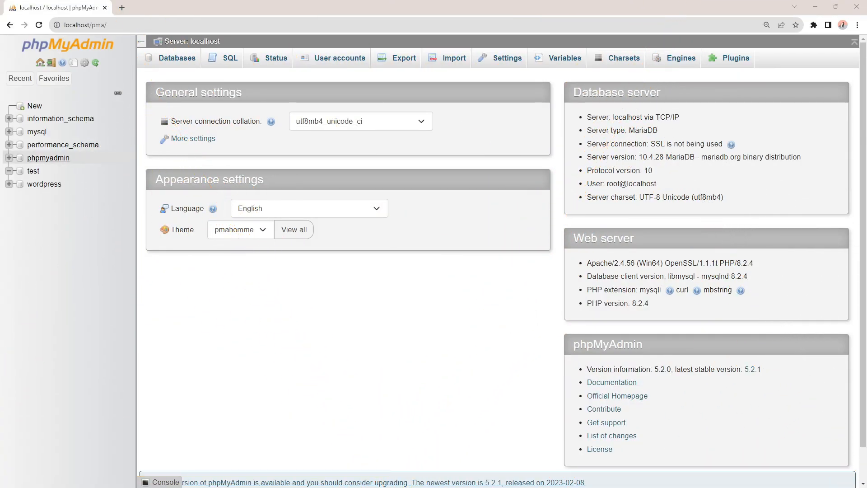
- In database test, start table otp with column email VARCHAR(255) as the primary key
click(33, 171)
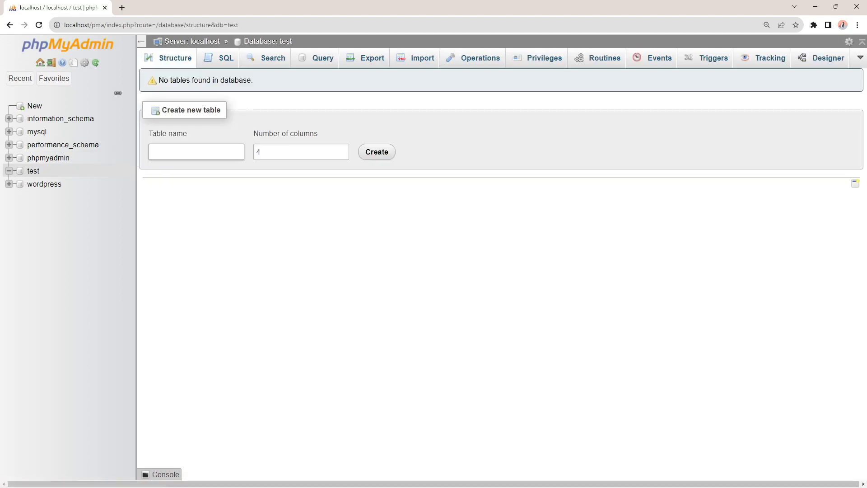
click(376, 152)
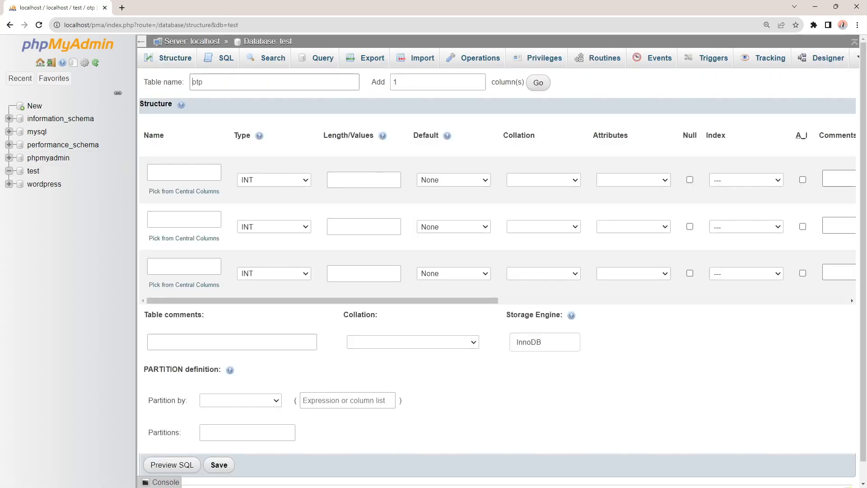
click(184, 172)
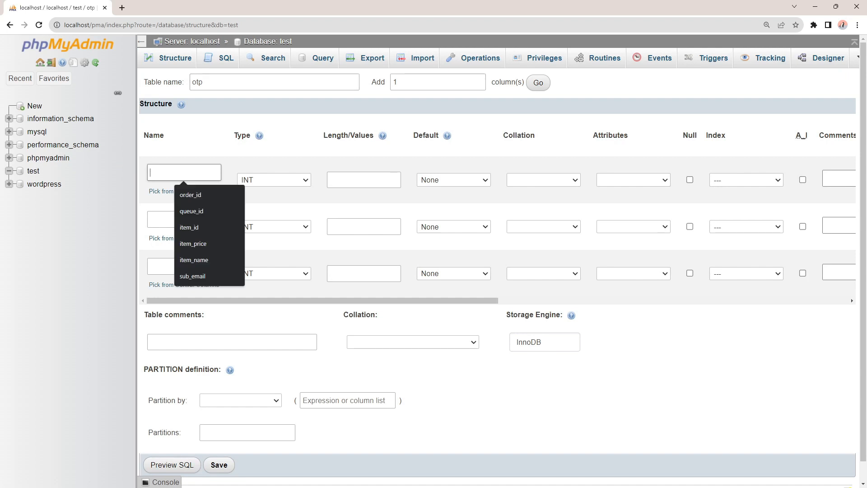
click(363, 179)
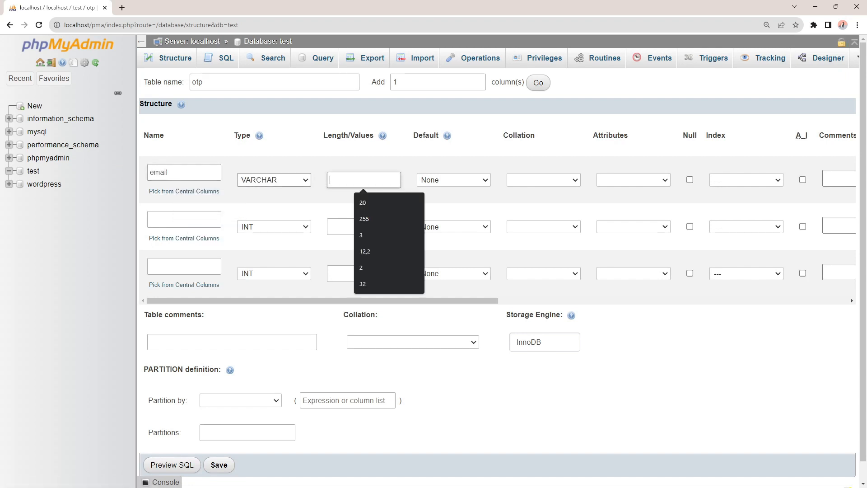
click(746, 179)
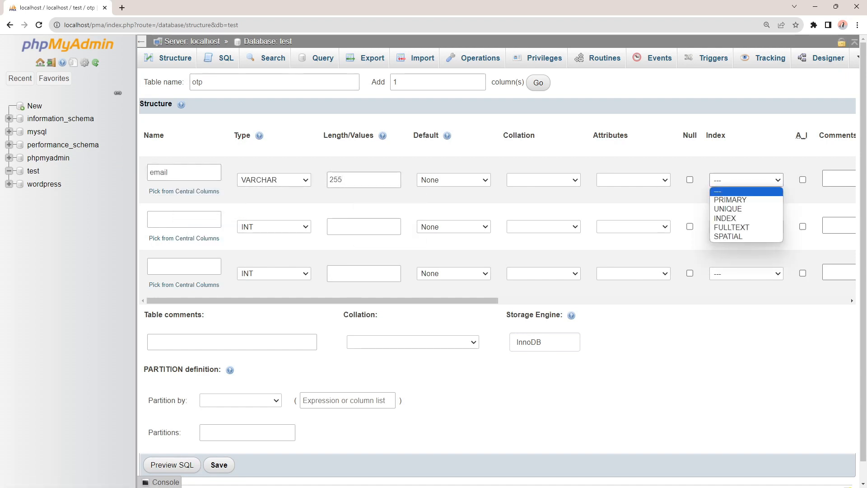
click(728, 200)
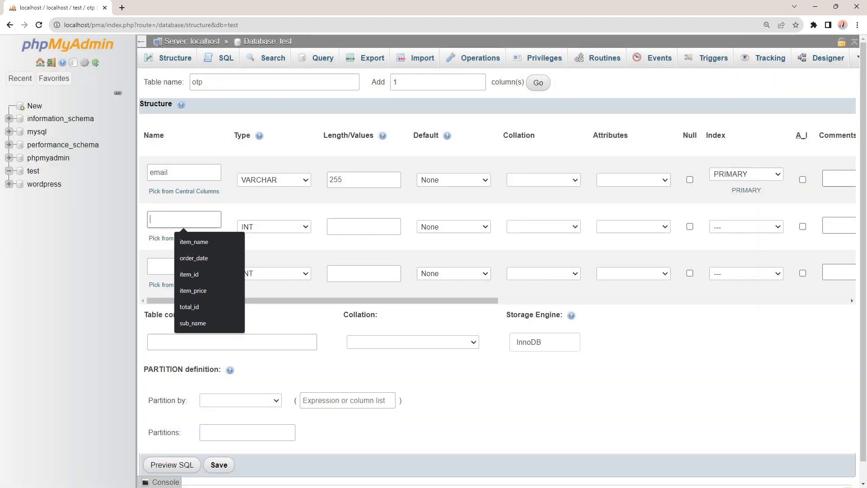
- Add pass VARCHAR(255) and timestamp DATETIME defaulting to CURRENT_TIMESTAMP, then create the table
text(pass)
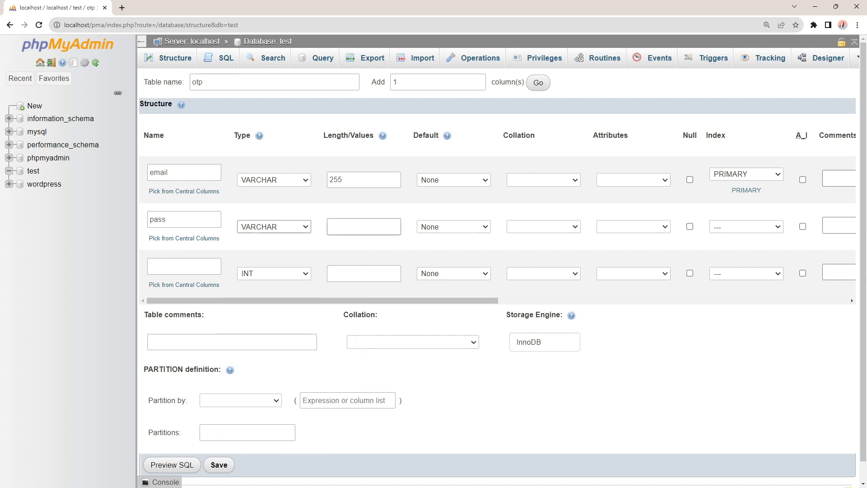
text(255)
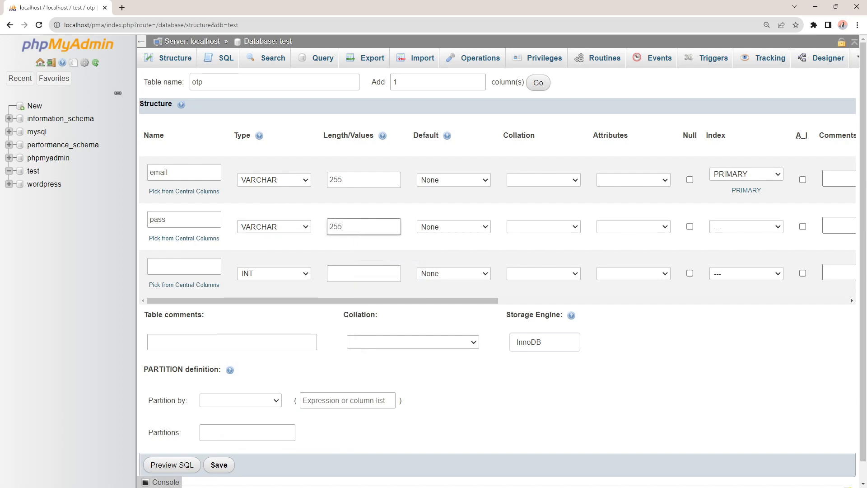
text(timestamp)
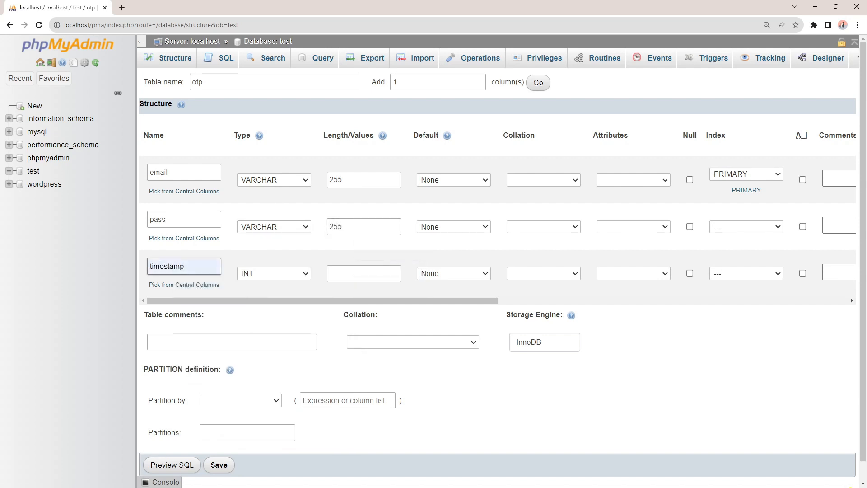
click(274, 273)
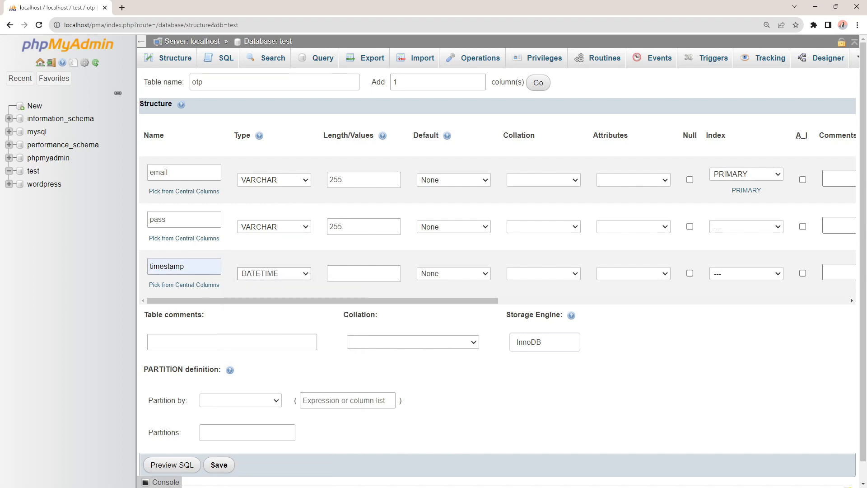
click(453, 273)
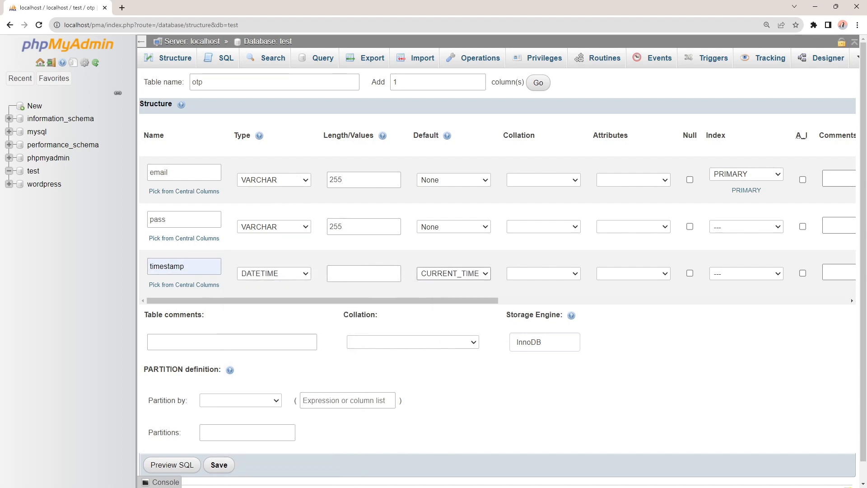
click(219, 465)
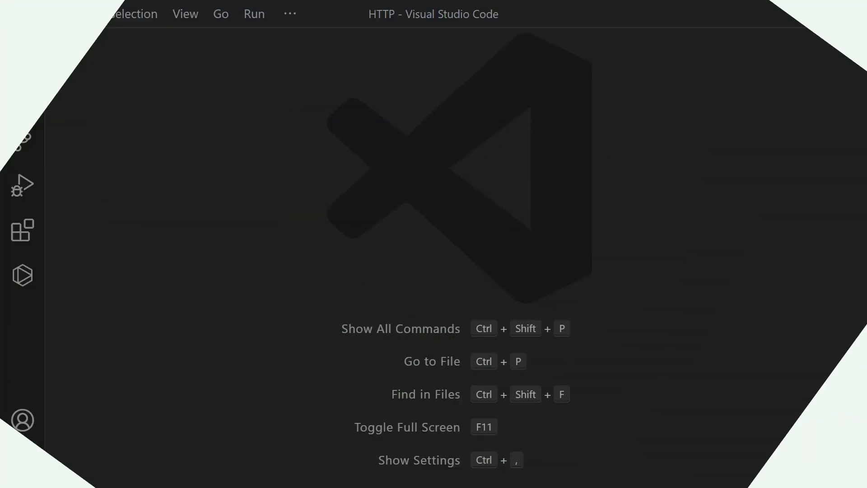
- Create lib-otp.php in the HTTP folder with an empty class OTP and $_OTP = new OTP();
click(22, 49)
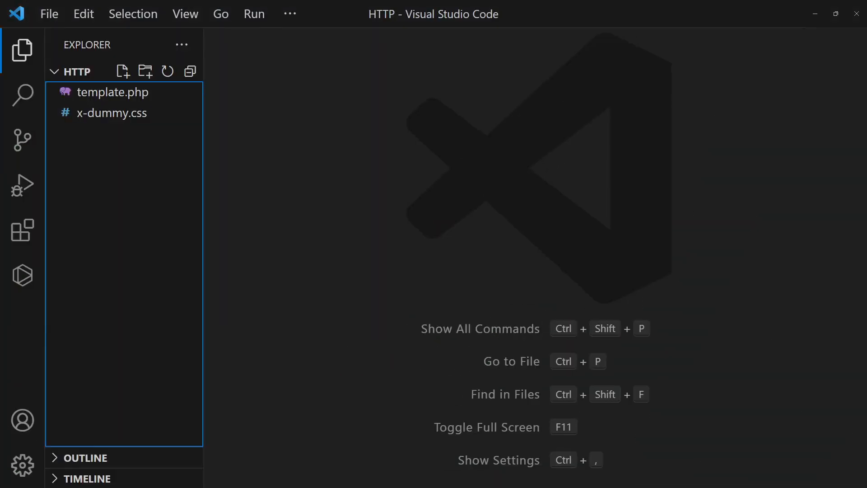
click(122, 71)
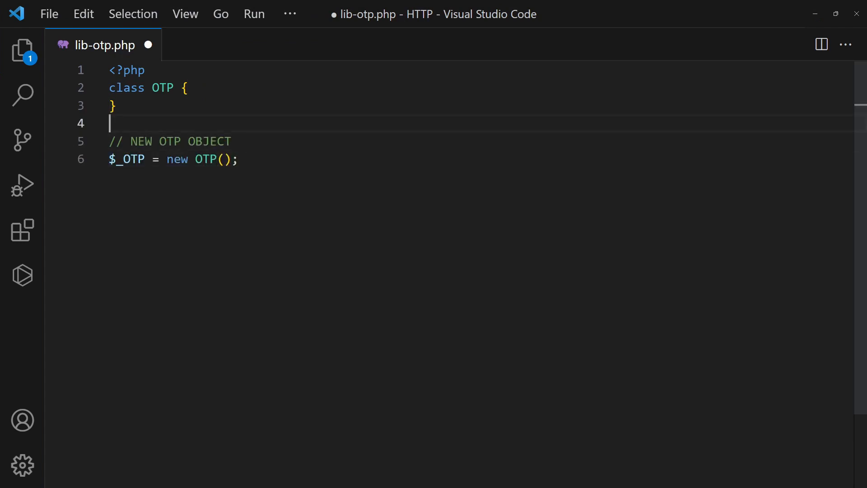
- Define DB_HOST localhost, DB_NAME test, DB_CHARSET utf8mb4, DB_USER root, empty DB_PASSWORD, OTP_VALID 15 and OTP_LEN 8
text(// DATABASE SETTINGS - CHANGE TO YOUR OWN!)
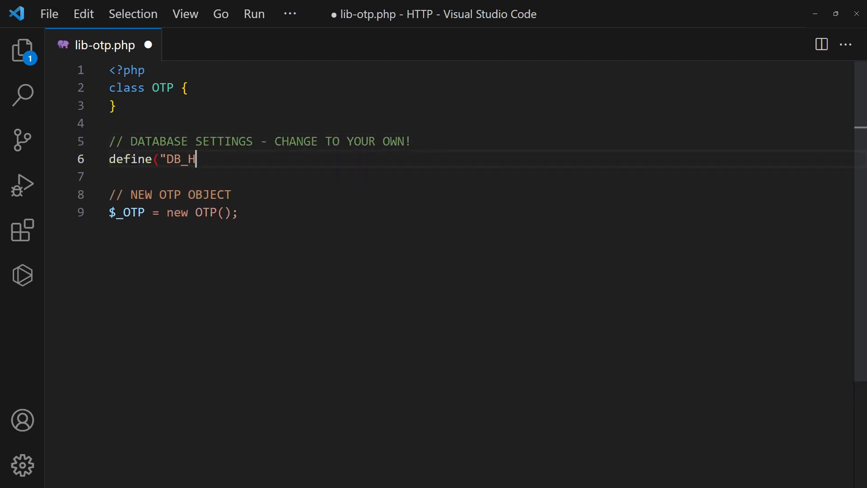
text(OST", "localhost");)
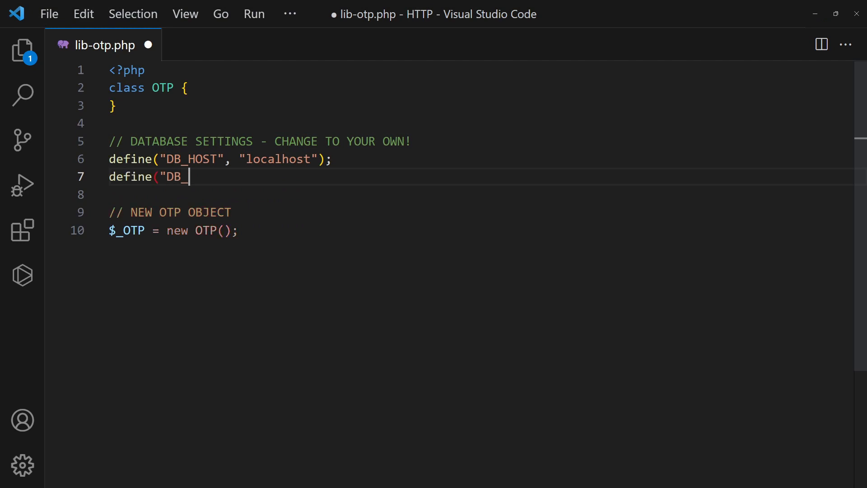
text(NAME", "test");)
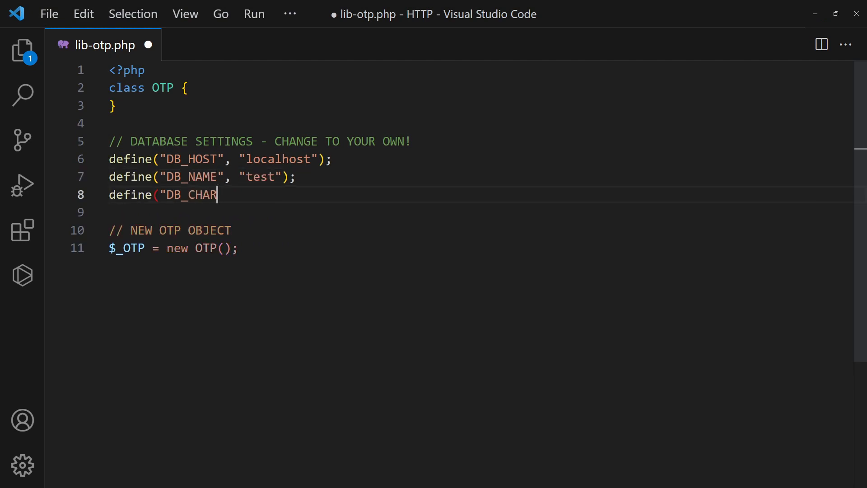
text(SET", "utf8mb4");)
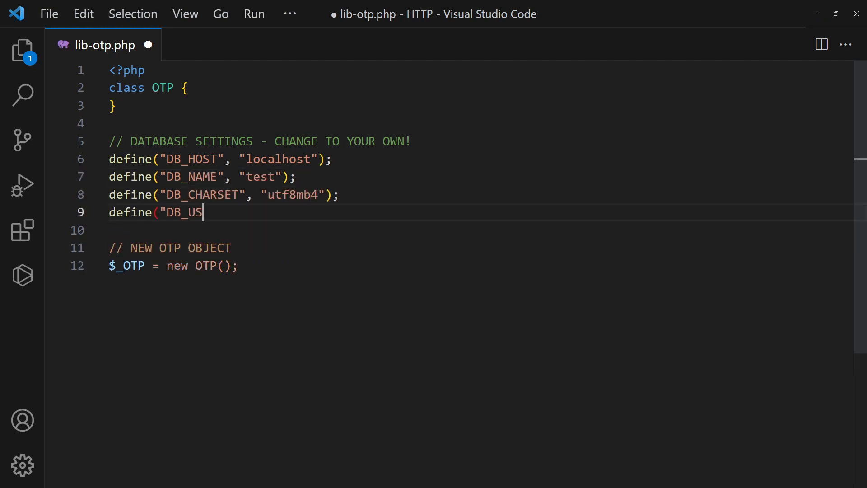
text(ER", "root");)
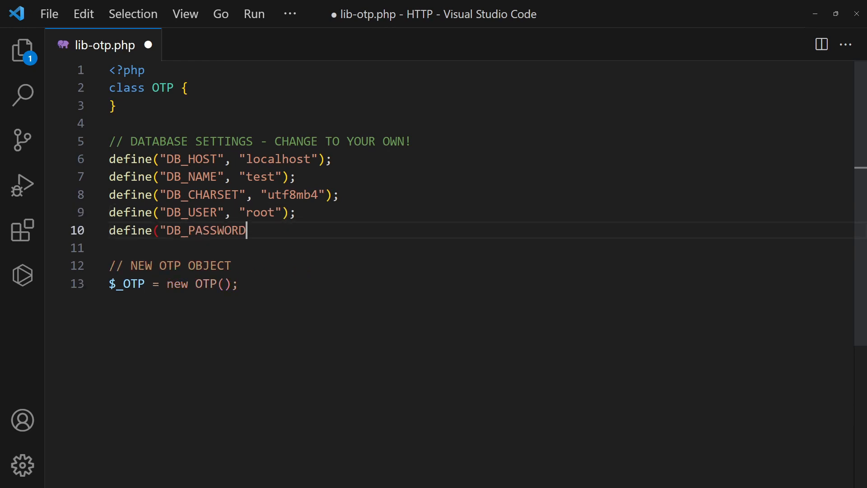
text(", "");)
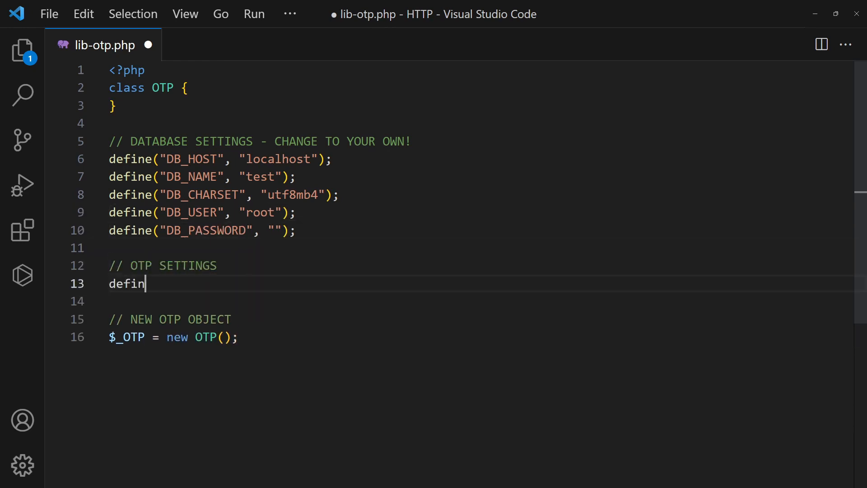
text(e("OTP_VALID", "15"); // otp valid for n minutes)
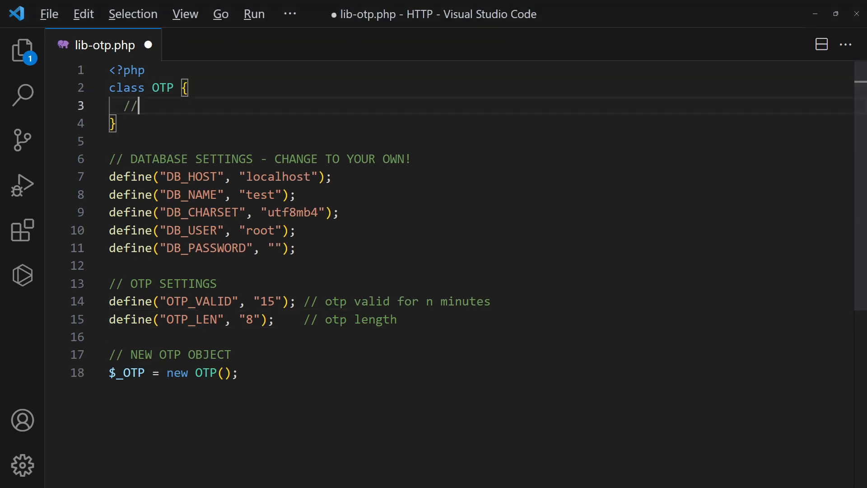
- Write __construct creating a PDO MySQL connection from the constants with ATTR_ERRMODE exception and FETCH_ASSOC default
text(CONSTRUCTOR - CONNECT TO DATABASE)
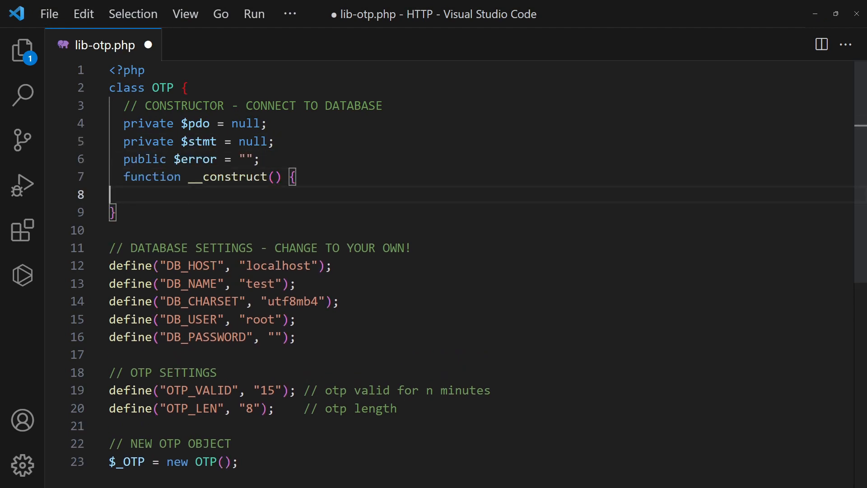
text($this->pdo = new PDO()
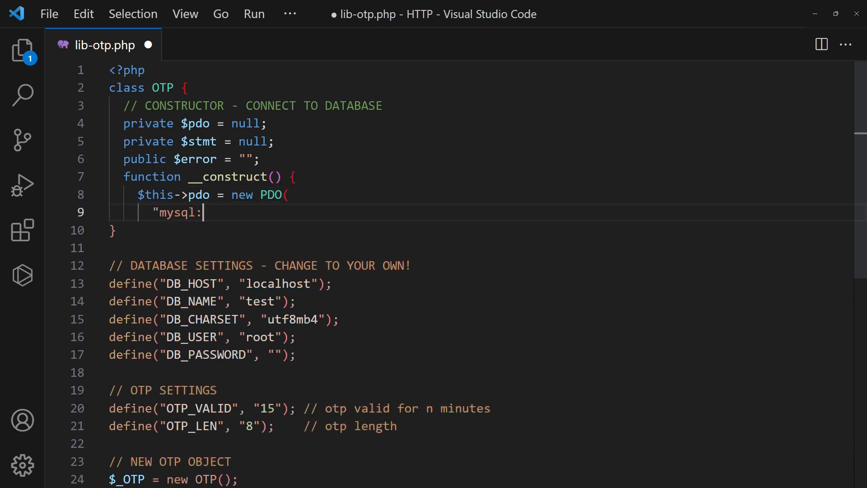
text(host=".DB_HOST.";dbname=".DB_NAME.";charset=".DB_CHARSET,)
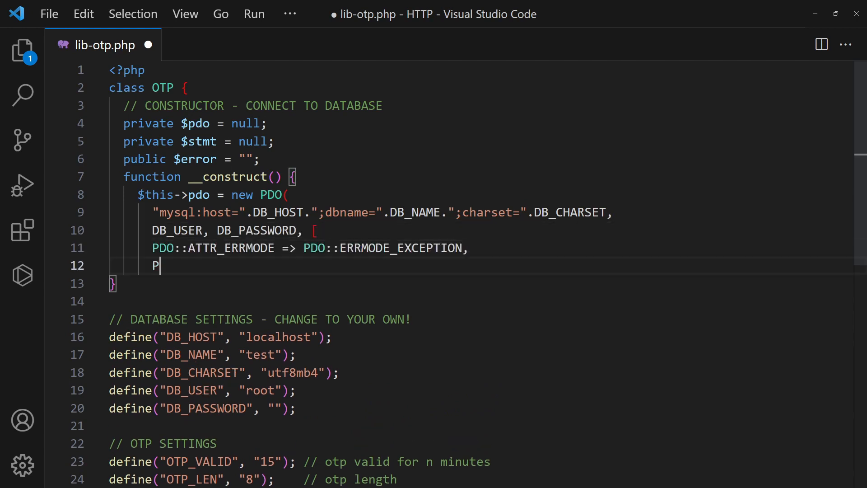
text(DO::ATTR_DEFAULT_FETCH_MODE => PDO)
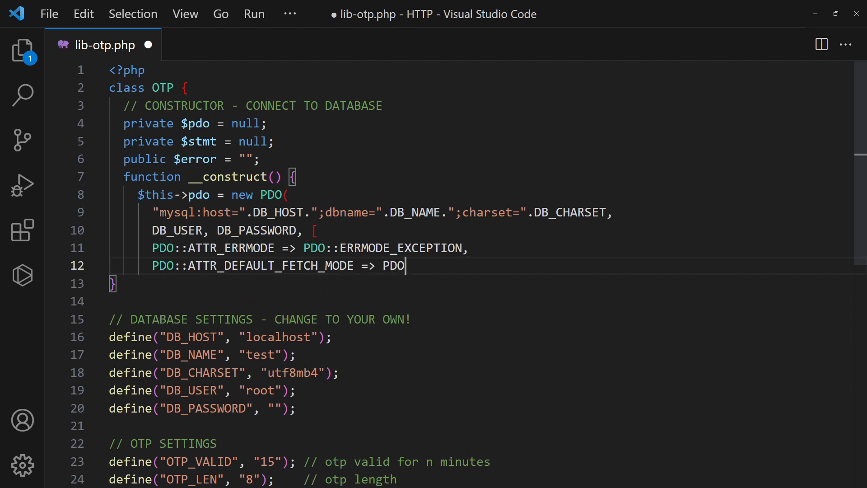
text(::FETCH_ASSOC)
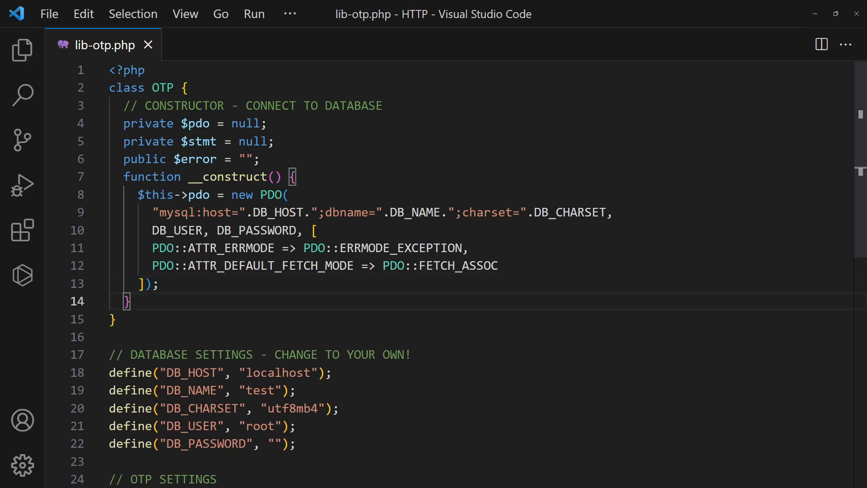
scroll(down, 3)
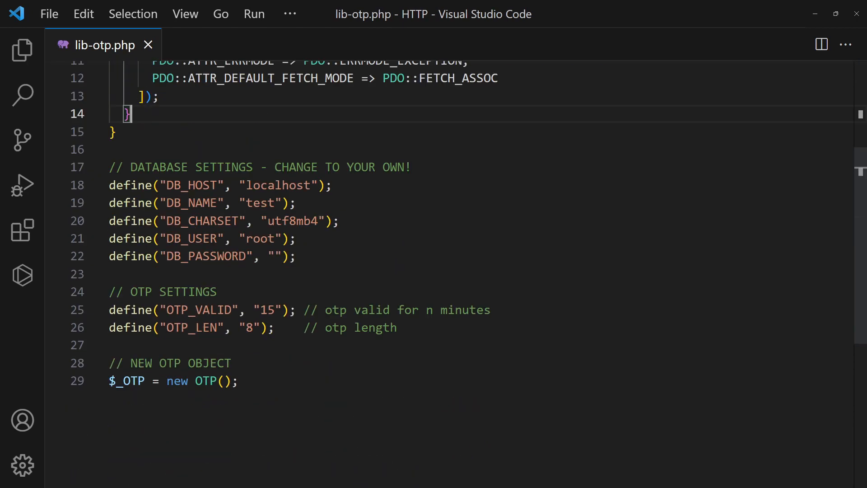
- Write a __destruct() that nulls $stmt and $pdo to close the connection
text(// DESTRUCTOR - C)
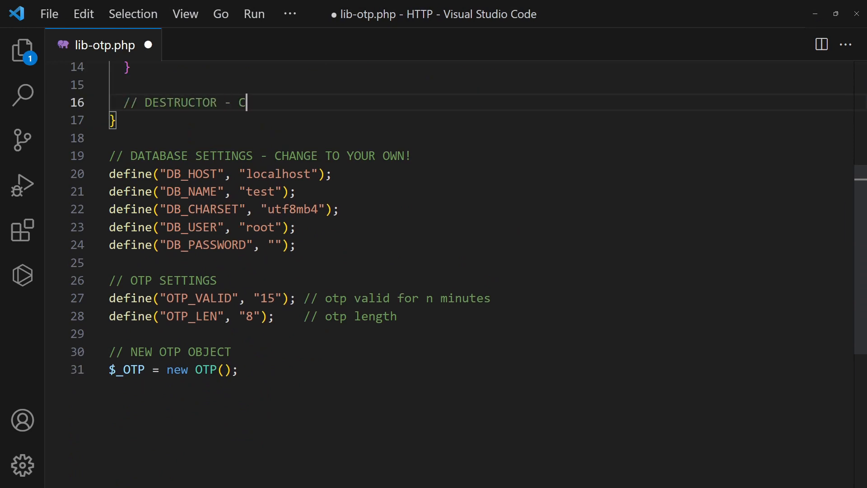
text(LOSE CONNECTION)
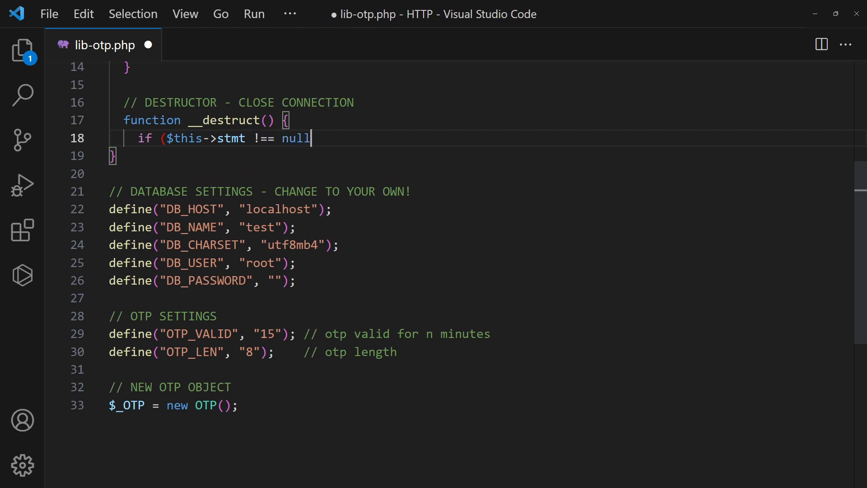
text() { $this->stmt = null; })
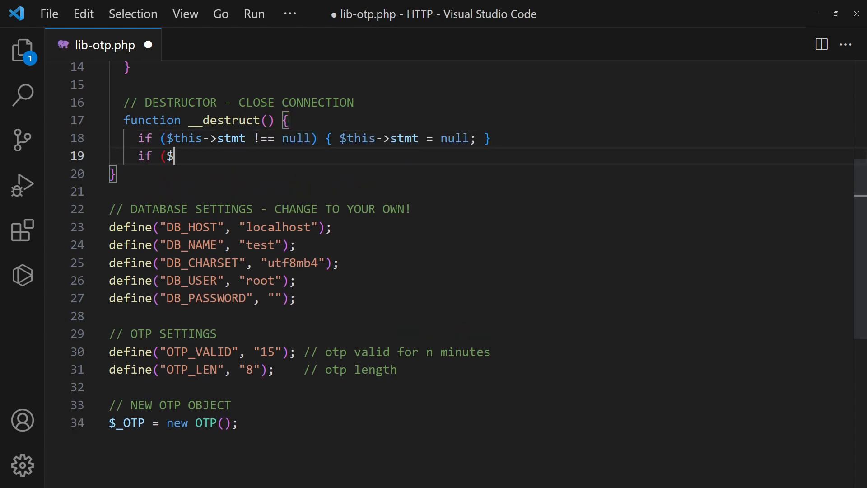
text(this->pdo !== null) { $this->pdo =)
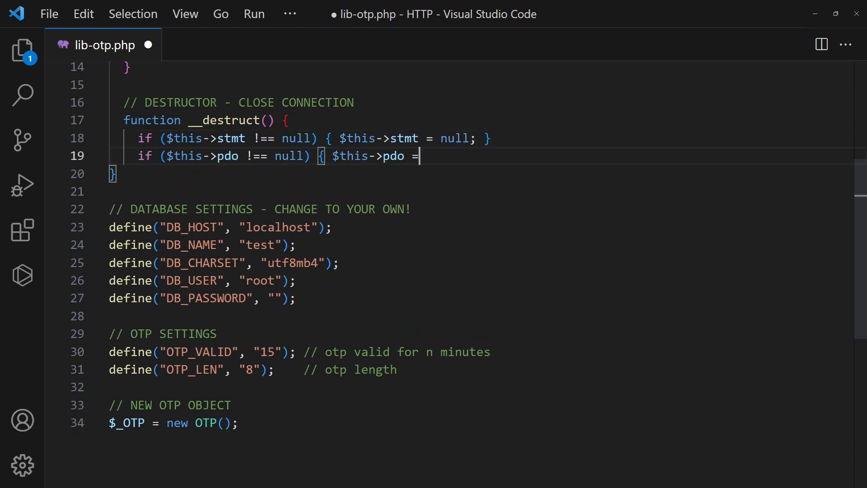
text(null; })
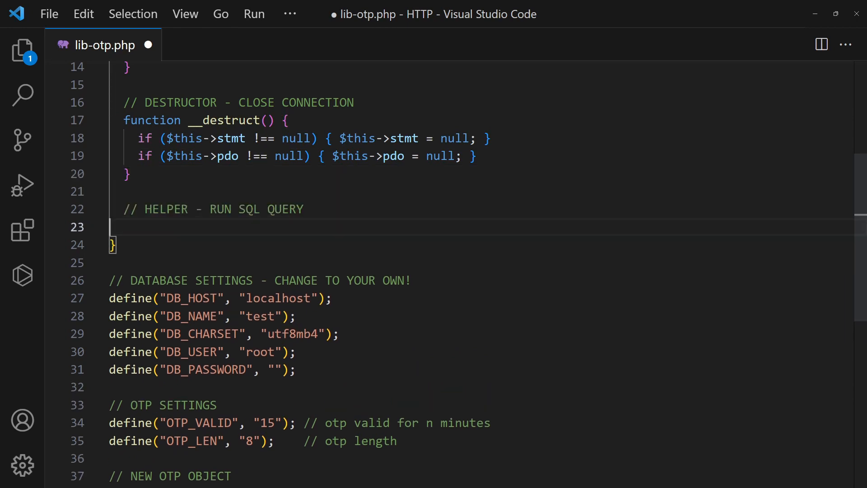
- Add a query($sql, $data=null) helper that prepares the SQL and executes it with the data
text(function query ($sql, $data=null) : void {)
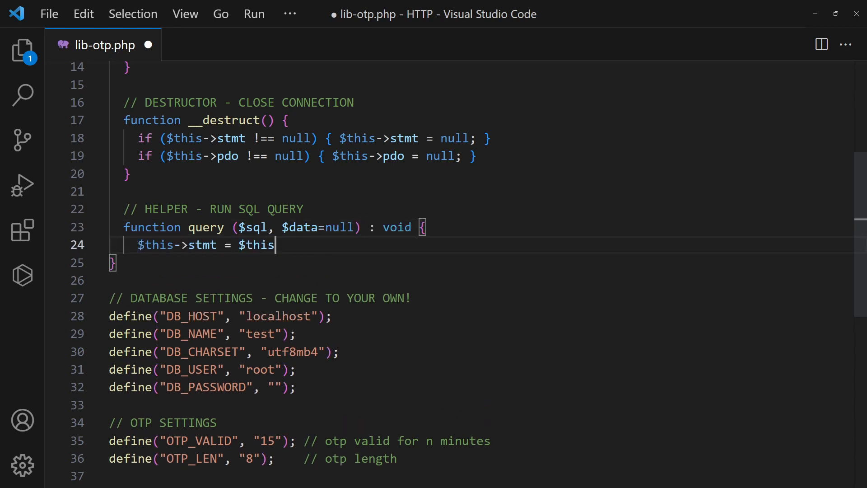
text(->pdo->prepare($sql);)
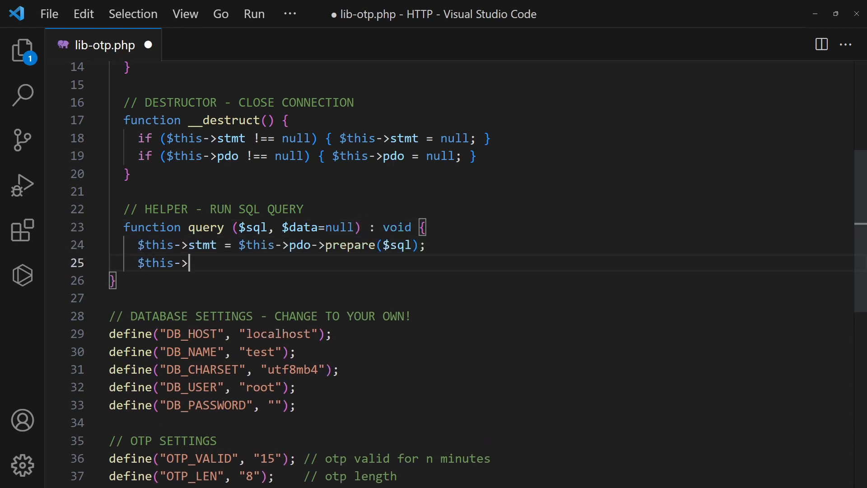
text(stmt->execute($data);)
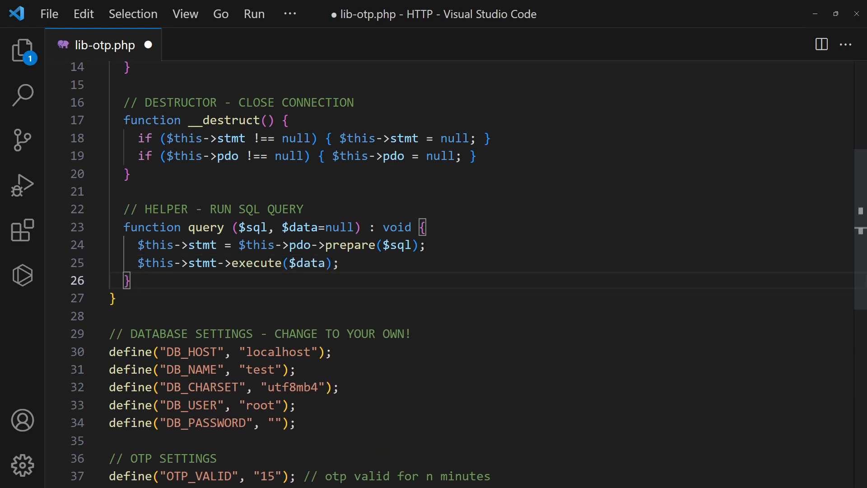
scroll(down, 3)
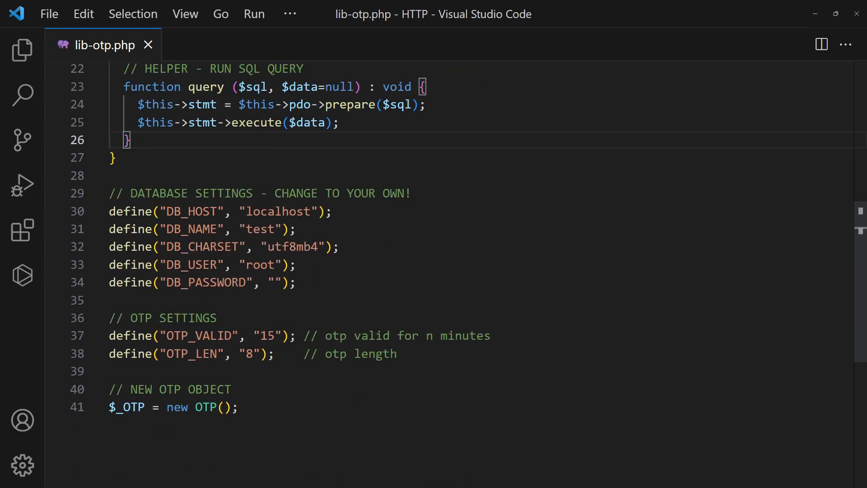
- Stub out function generate($email) and function challenge($email, $pass)
text(// GENERATE OTP)
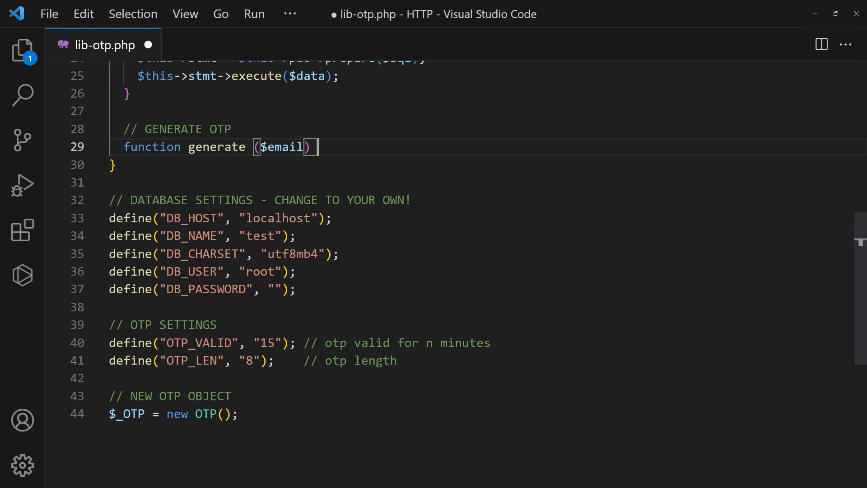
text({)
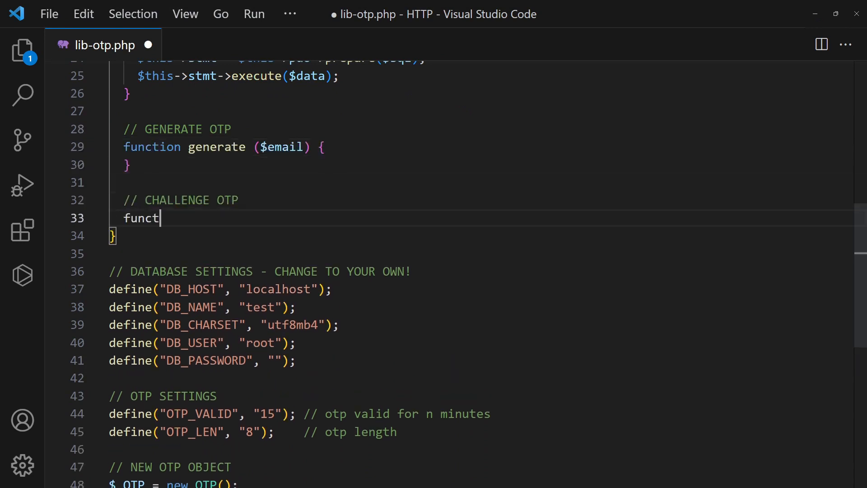
text(ion challenge ($email, $pass) {)
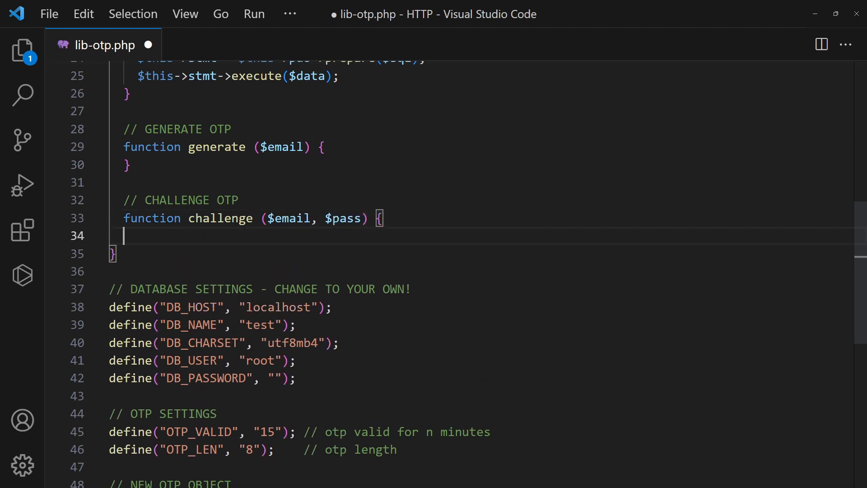
text(})
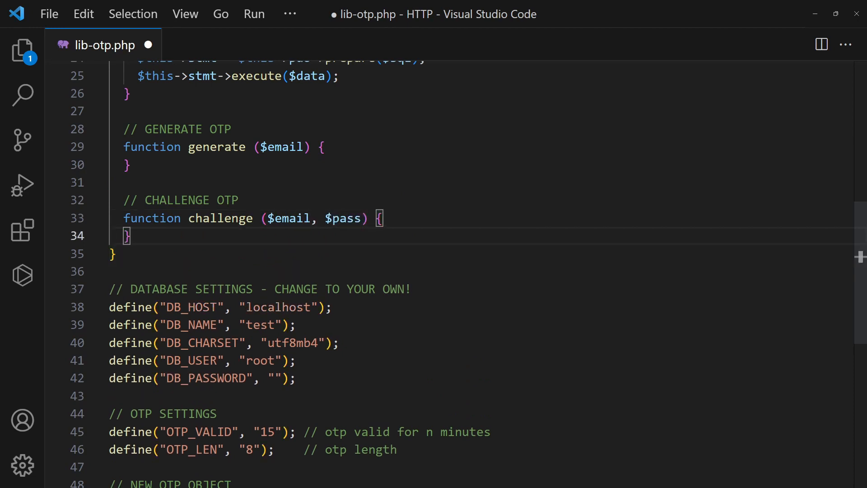
- In generate, SELECT the email's otp row and return false with "You already have a pending OTP." if unexpired
text(// CHECK EXISTING OTP REQUEST)
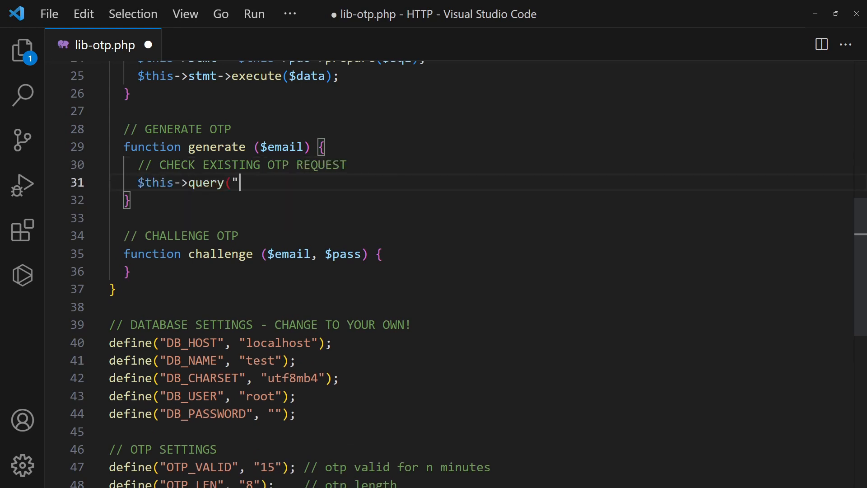
text(SELECT * FROM `otp` WHERE `email`=?", [$email]);)
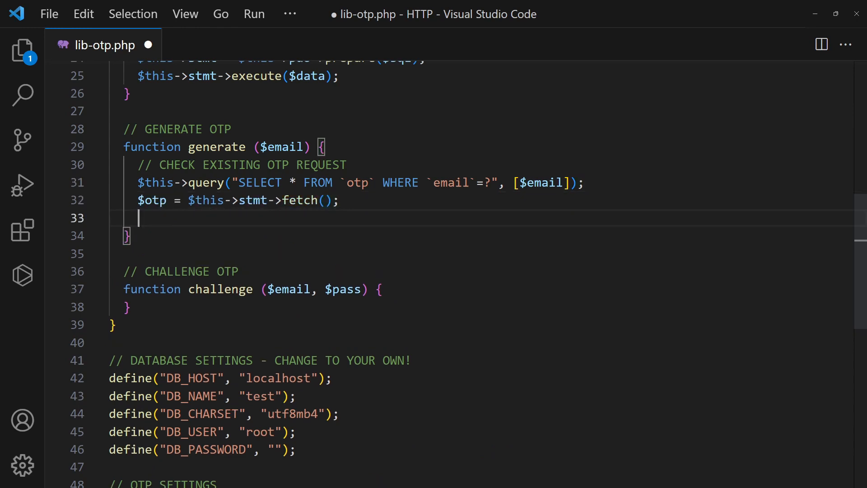
text(if (is_array($otp) && (strtoti)
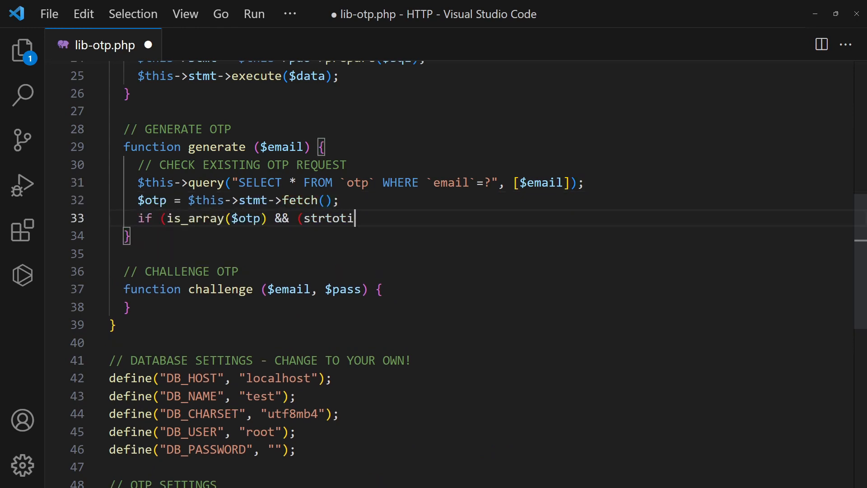
text(me("now") < strtotime($otp["timestamp"]) + (OTP_VALID * 60))) {)
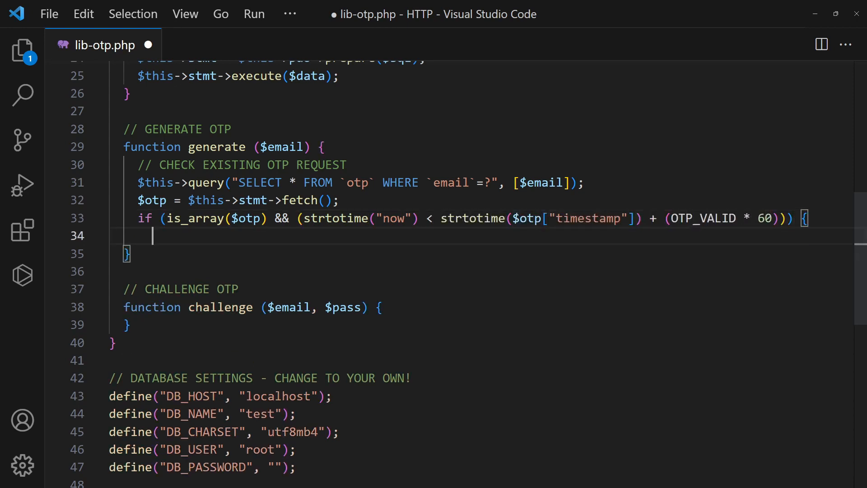
text($this->error = "You already have a pending OTP.";)
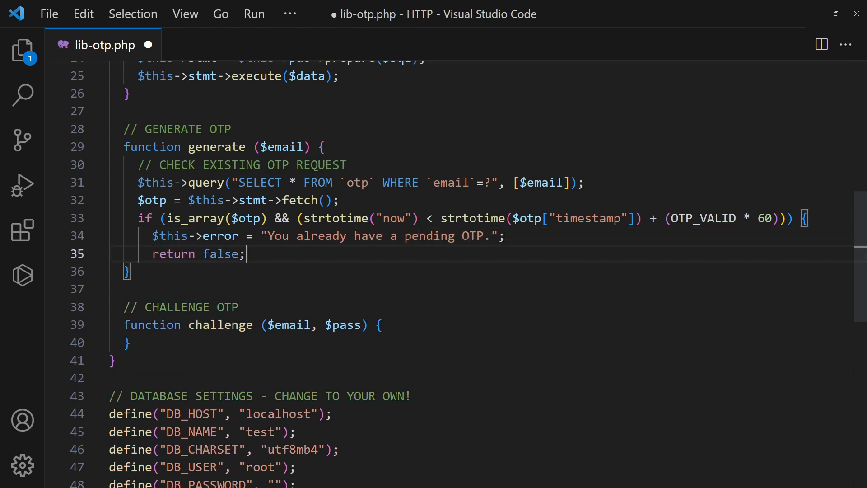
key(Enter)
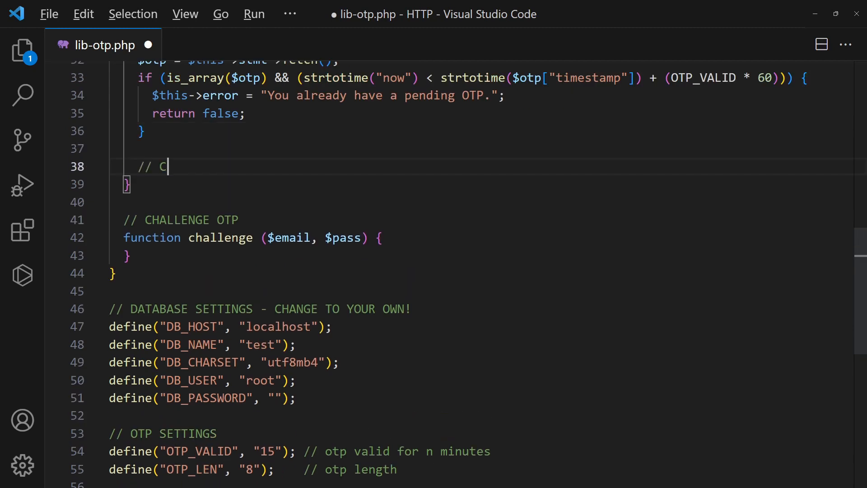
- Build a random OTP of OTP_LEN characters from an alphanumeric alphabet string
text(REATE RANDOM OTP)
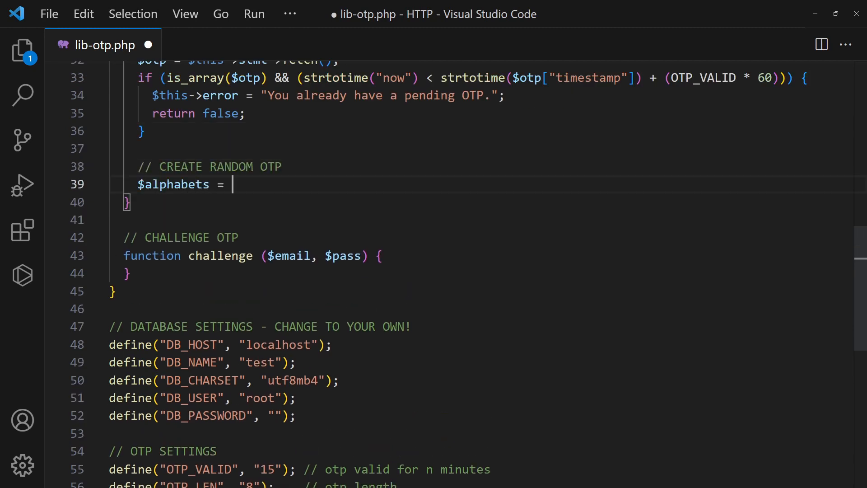
text("abcdefghijklmnopqrstuwxyzABCDE)
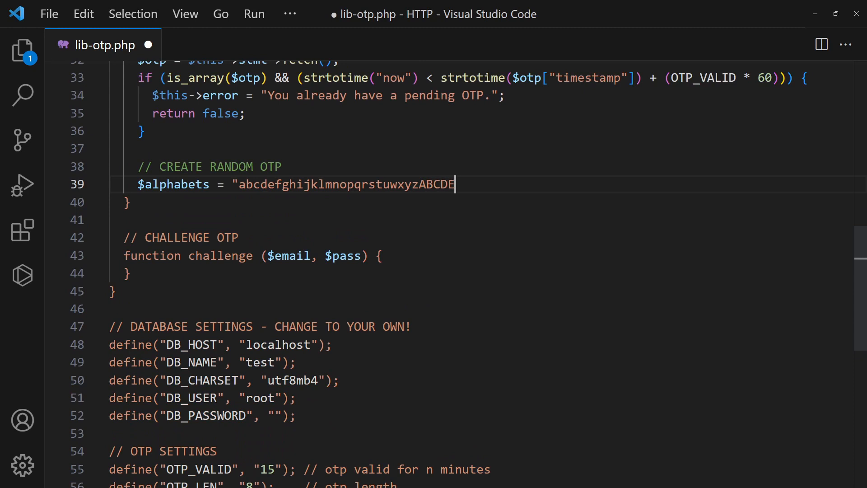
text(FGHIJKLMNOPQRSTUWXYZ0123456789")
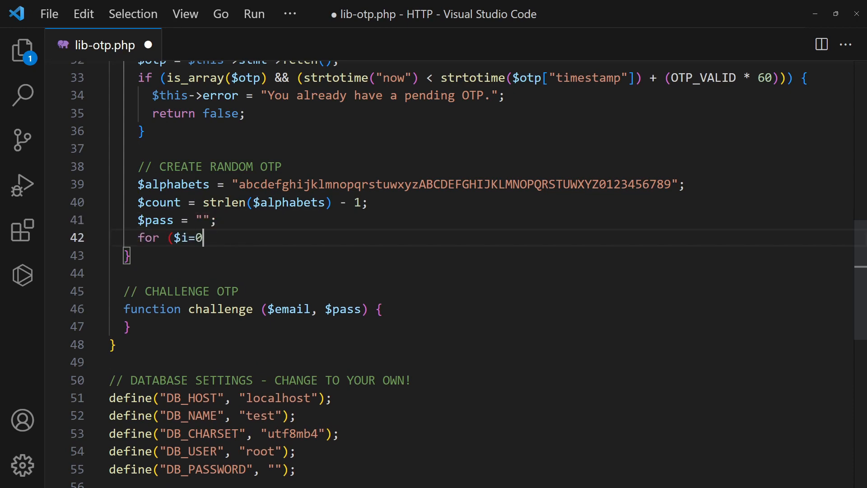
text(; $i<OTP_LEN; $i++) { $pass .= $alphabets[rand(0, $count)];)
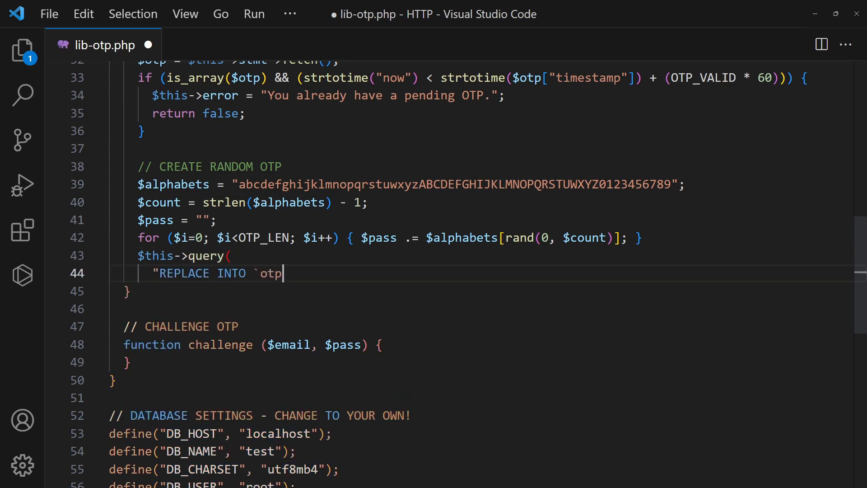
- Store the email and password_hash of the OTP with a REPLACE INTO `otp` query, then begin the send comment
text(` (`email`, `pass`) VALUES (?,?)",)
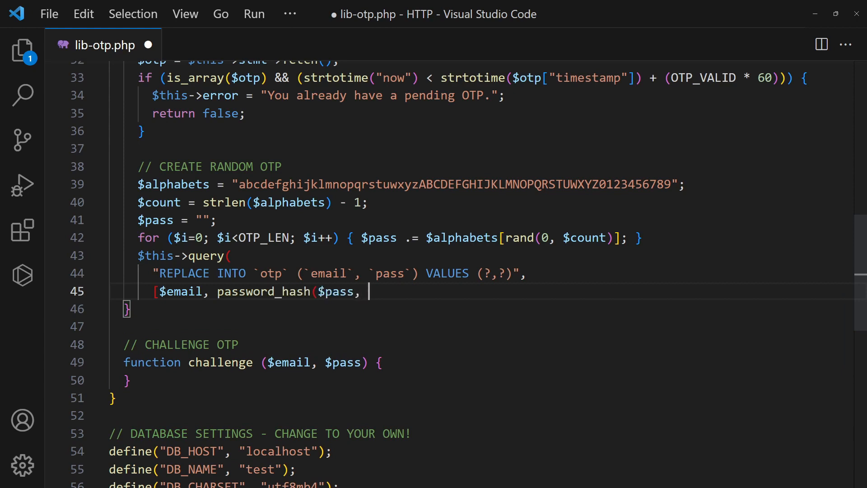
text(PASSWORD_DEFAULT)])
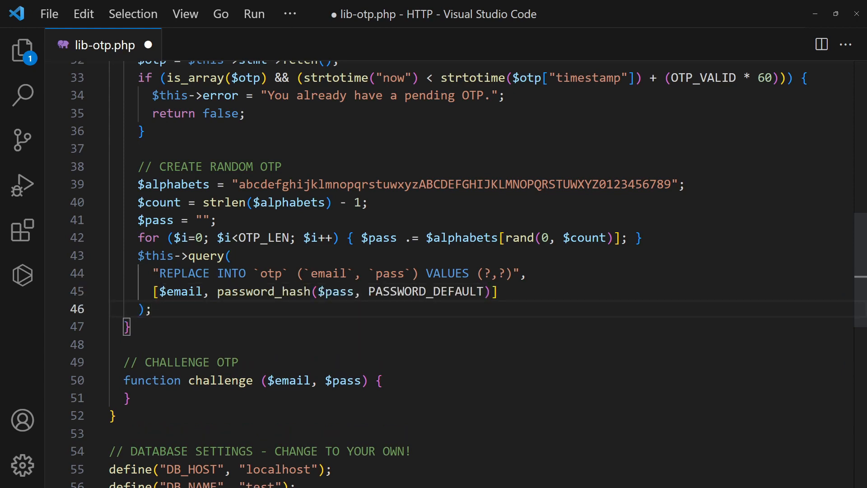
scroll(down, 3)
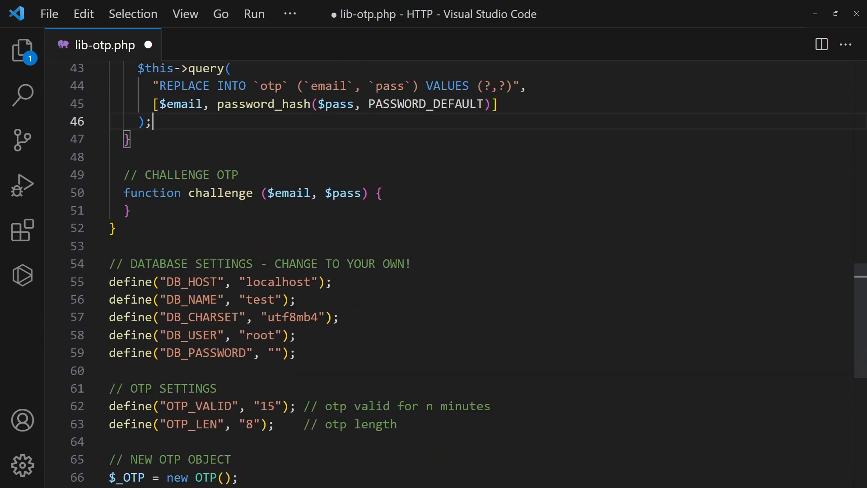
text(// SEND VIA)
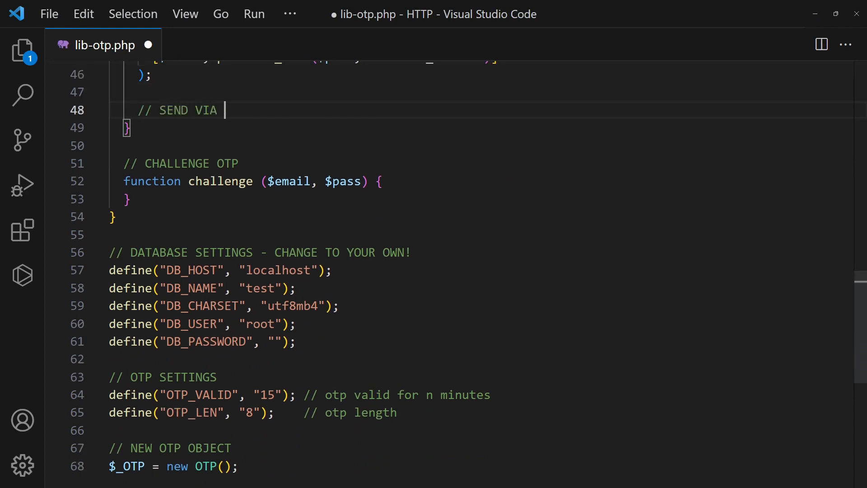
text(EMAIL)
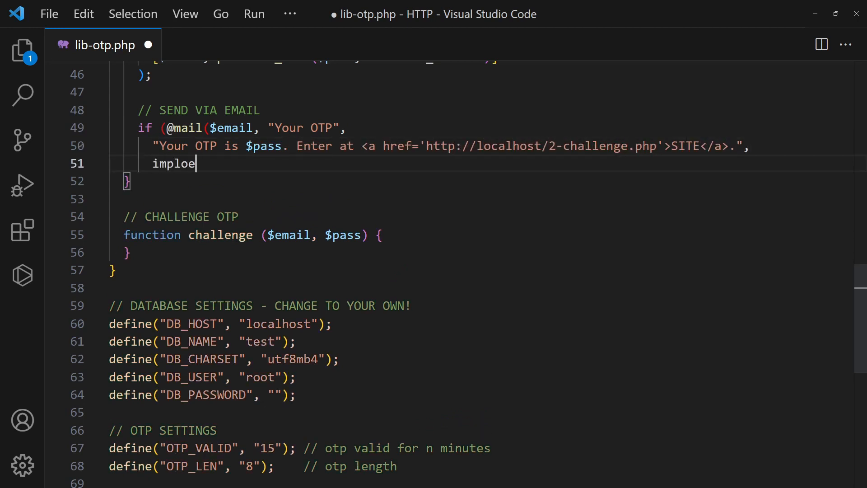
text(de("\r\n", ["MIME-Version: 1.0")
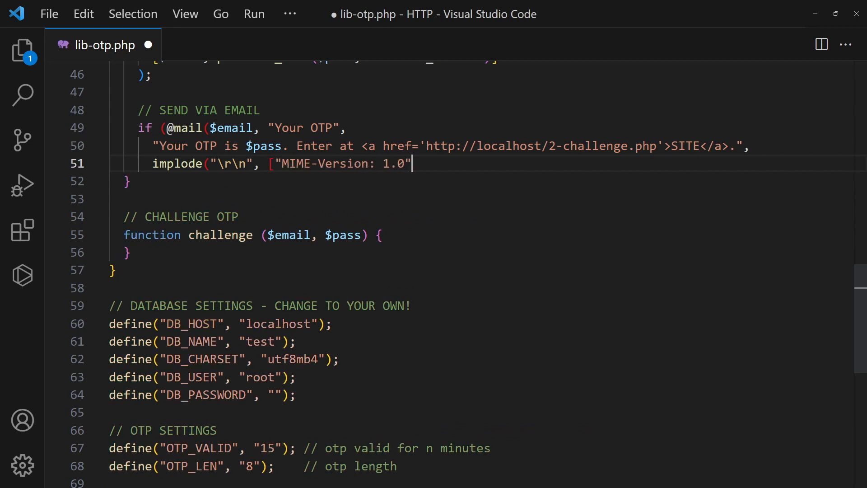
text(, "Content-type: text/html; charset=utf-8)
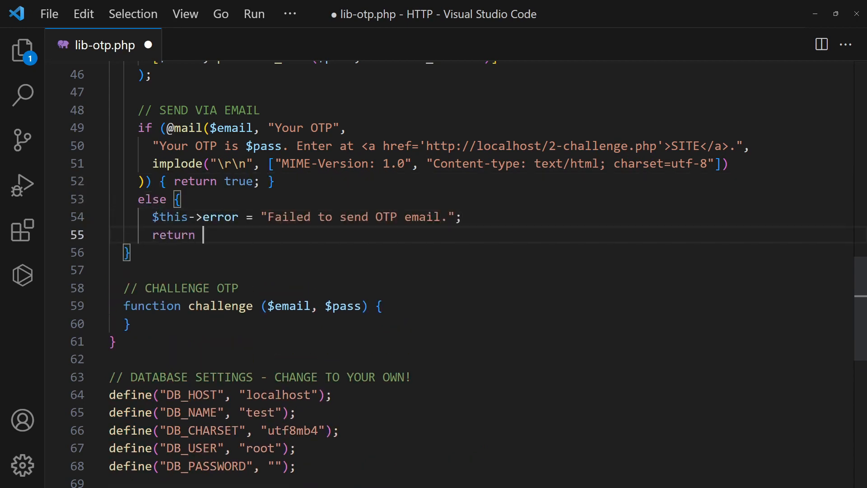
text(false;)
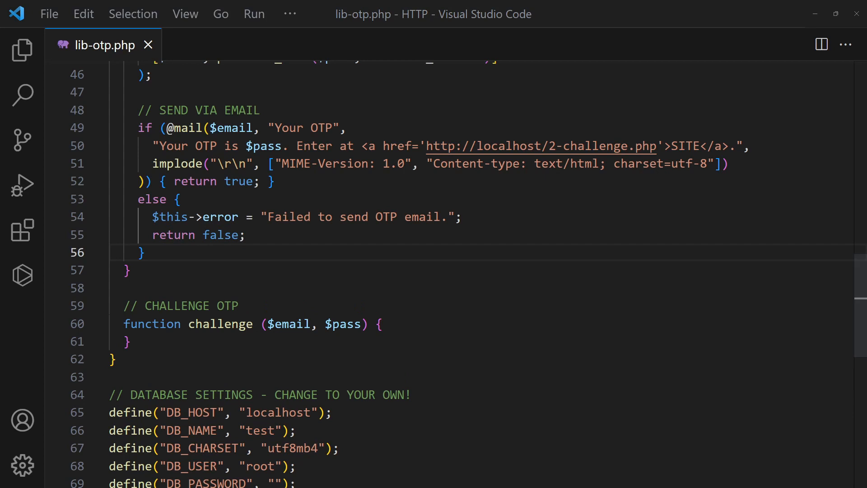
text(// GET THE OTP ENTRY)
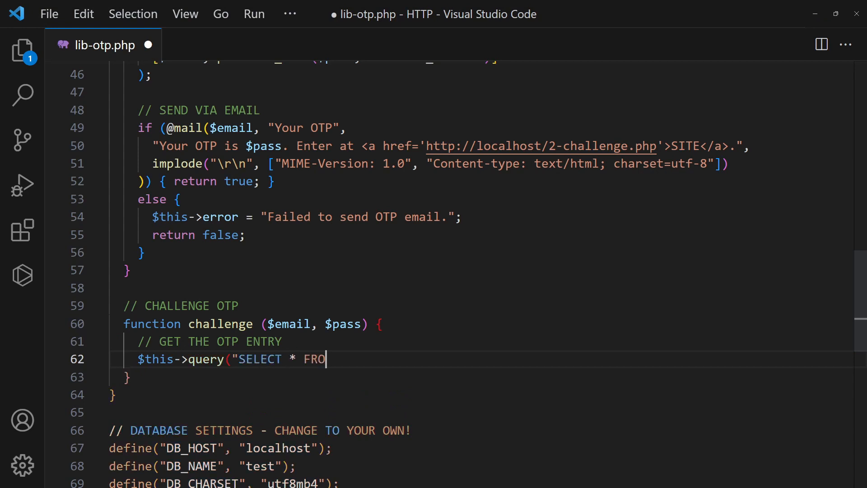
- In challenge, fetch the email's otp row and return false with not-found or expired errors
text(M `otp` WHERE `email`=?", [$email]);)
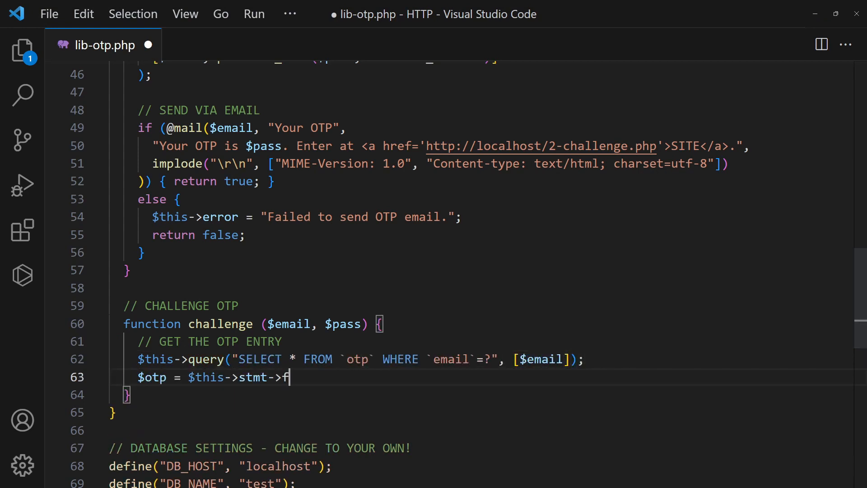
text(etch();)
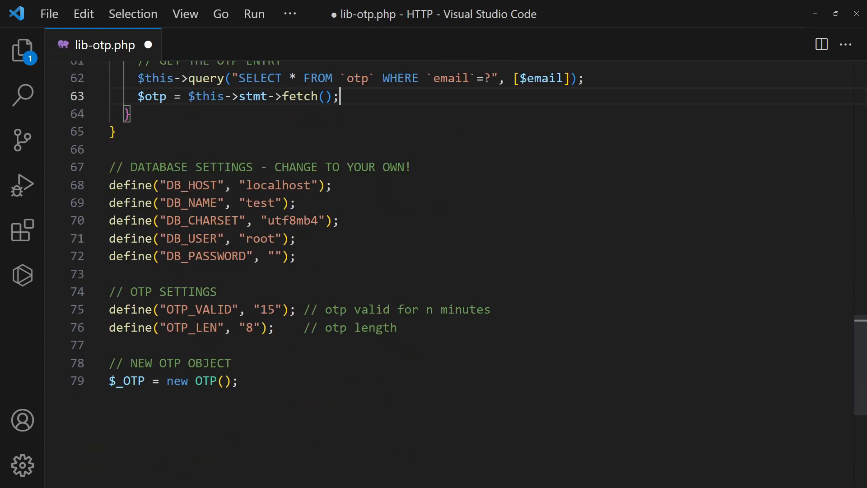
text(// CHECK - NOT FOUND)
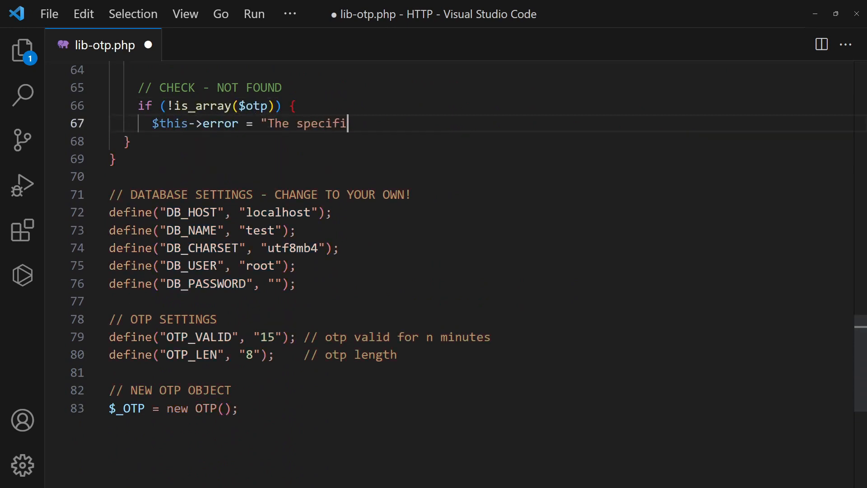
text(ed OTP request is not found.";)
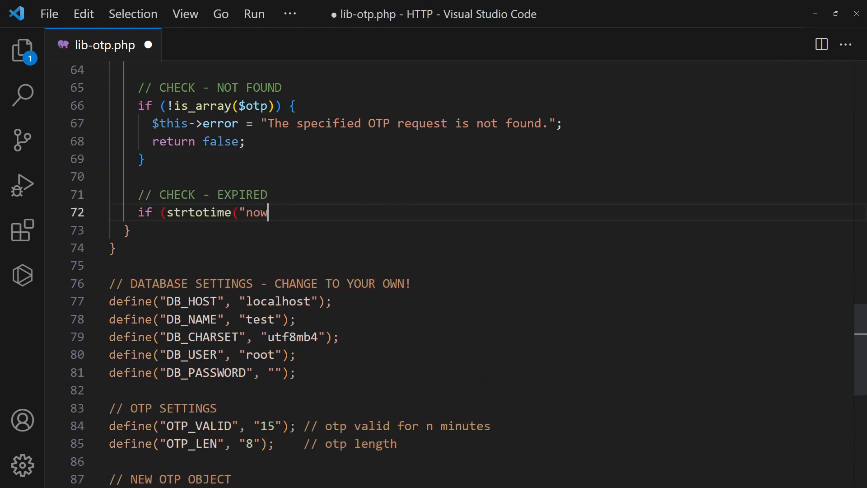
text(") > strtotime($otp["timestamp"]) + (OTP_VALID * 60)) {)
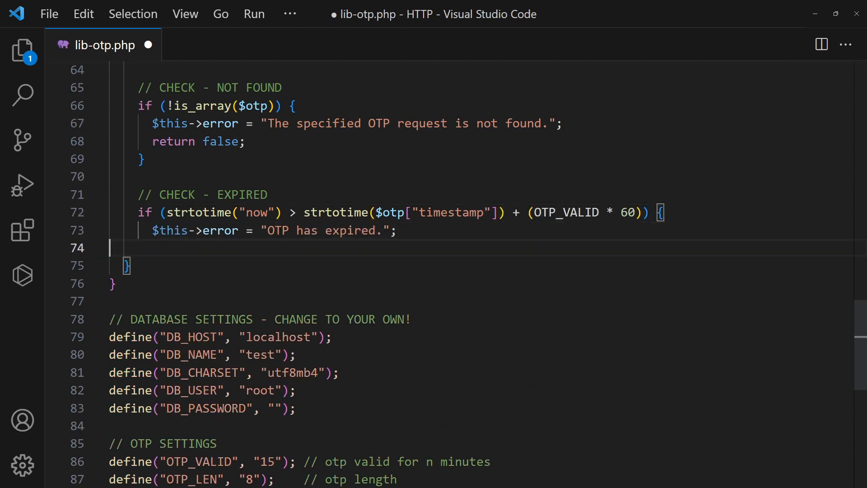
text(return false;)
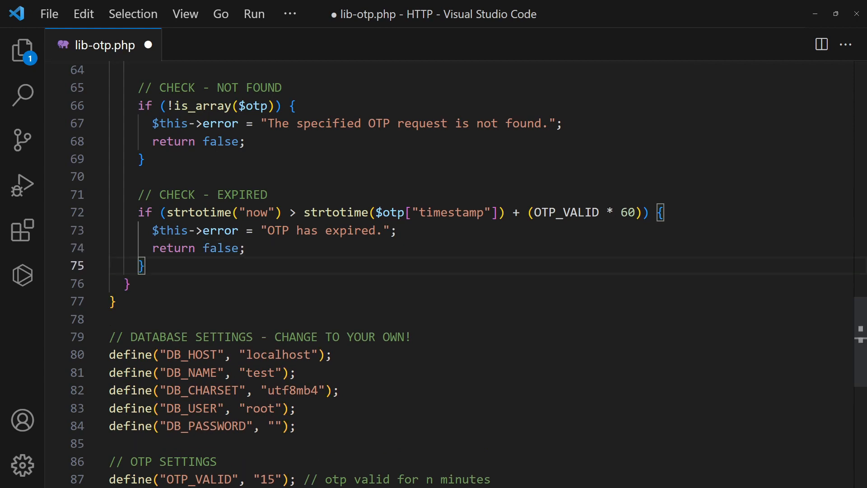
- Reject with "Incorrect OTP." when password_verify fails, then close lib-otp.php
text(// CHECK - INCORRECT PASSWORD)
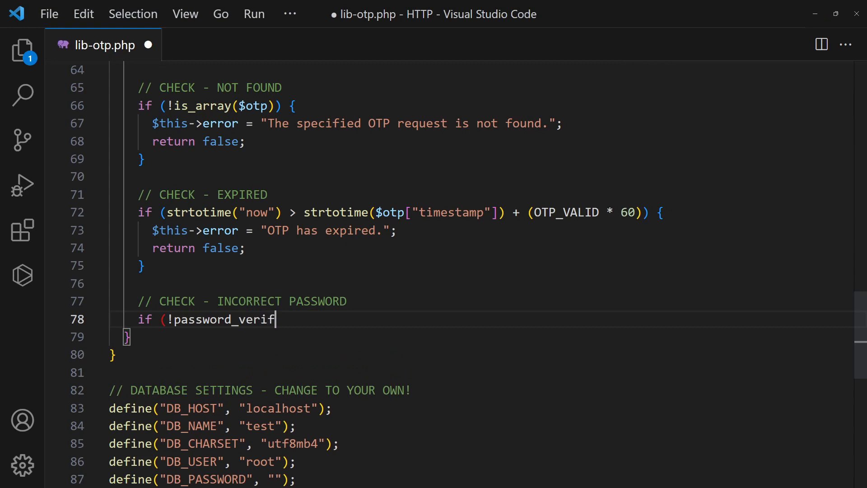
text(y($pass, $otp["pass"])) {)
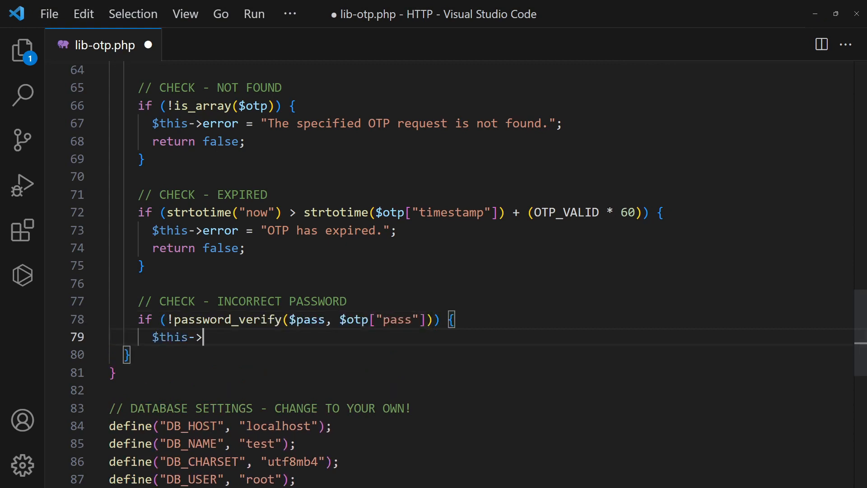
text(error = "Incorrect OTP.";)
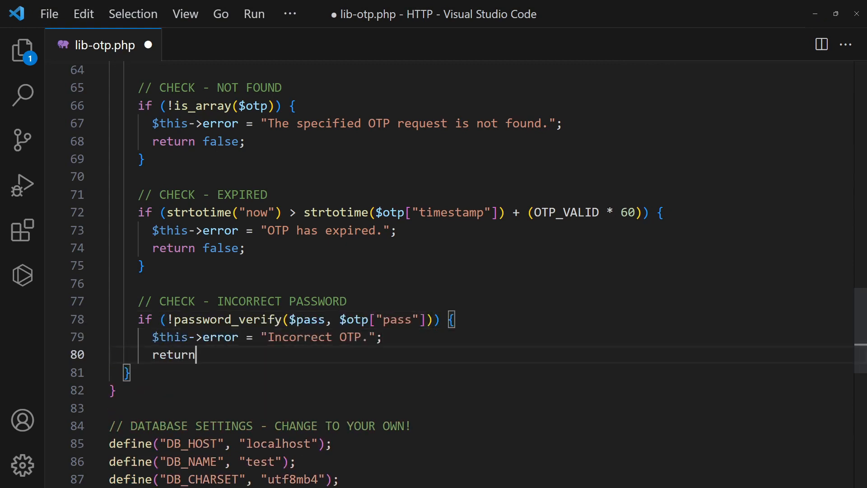
text(false;)
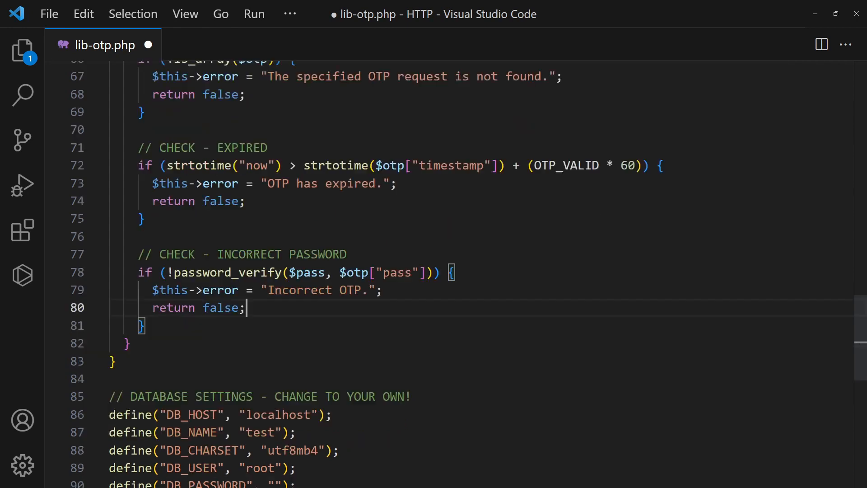
scroll(down, 3)
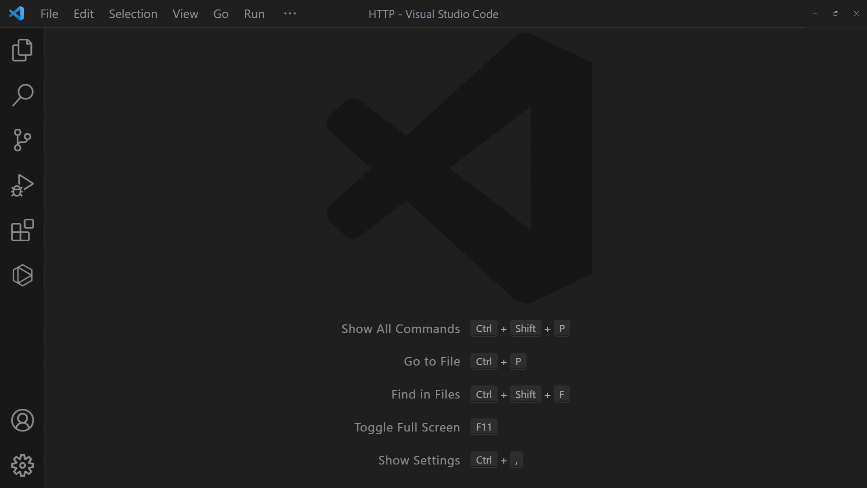
click(22, 50)
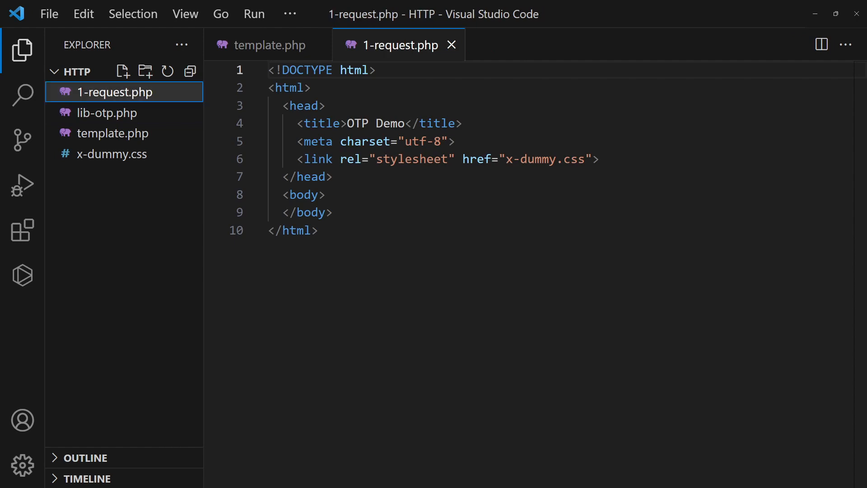
click(22, 50)
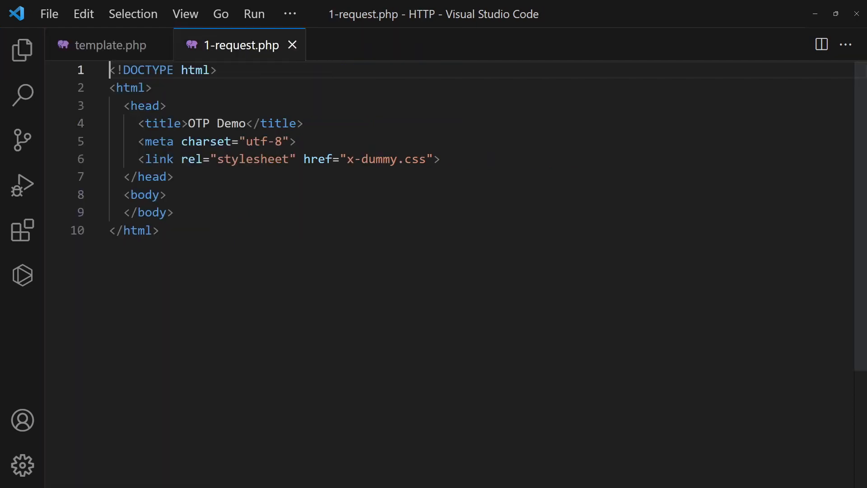
text(<!-- OTP REQUEST FORM -->)
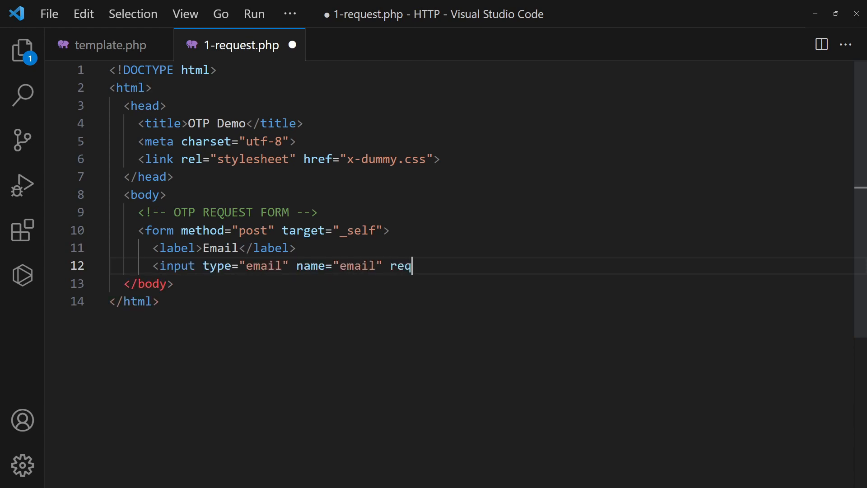
text(uired value="jon@doe.com">)
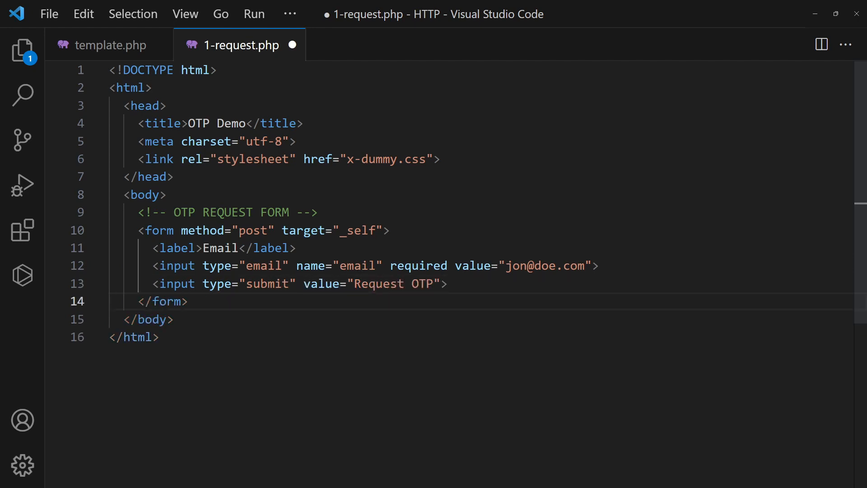
scroll(down, 3)
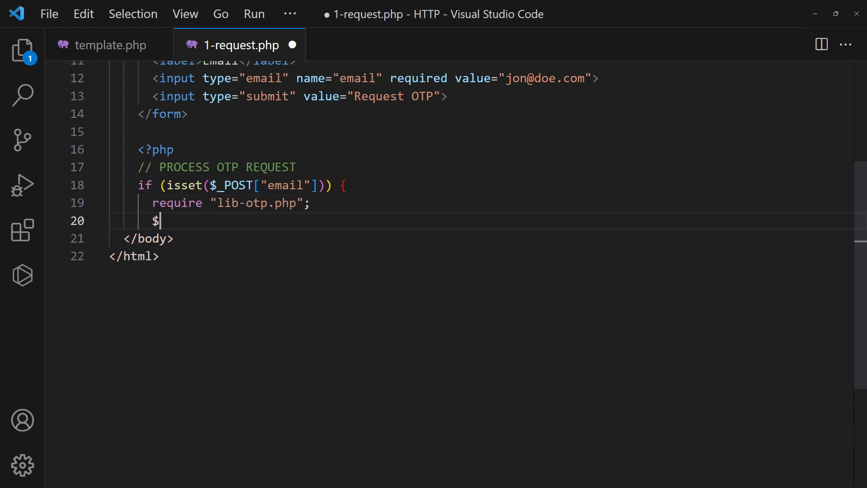
- Generate the OTP from $_POST email and echo an 'OTP SENT.' or error note
text(pass = $_OTP->generate($_POST["email"]);)
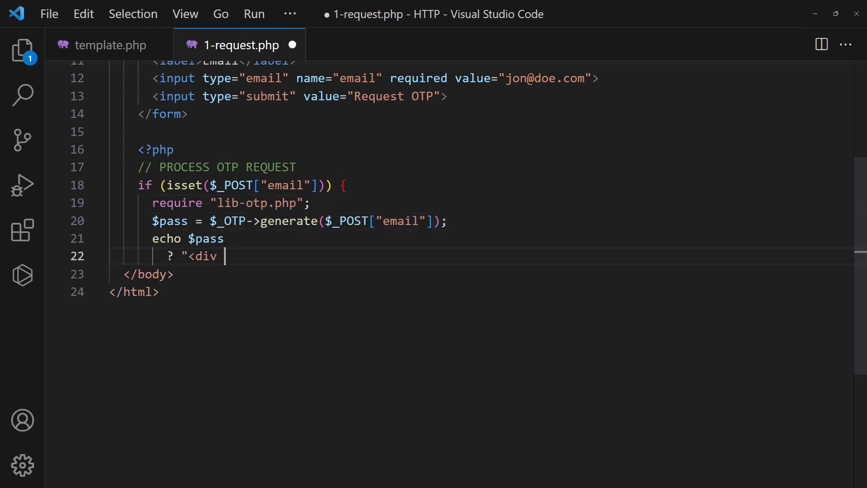
text(class='note'>OTP SENT.</div>")
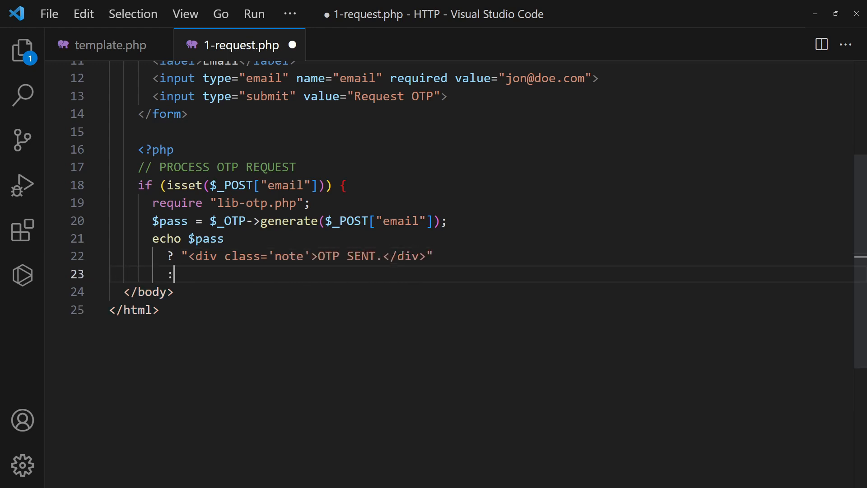
text("<div class='note'>".$_OTP->error."</div>" ;)
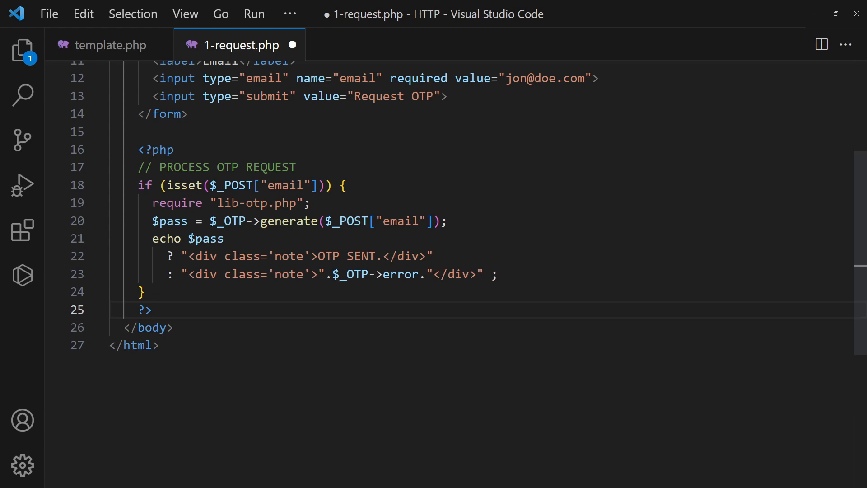
- Add commented session_start and $_SESSION["user"]["email"] generate alternative, then copy template.php
text(// session_start())
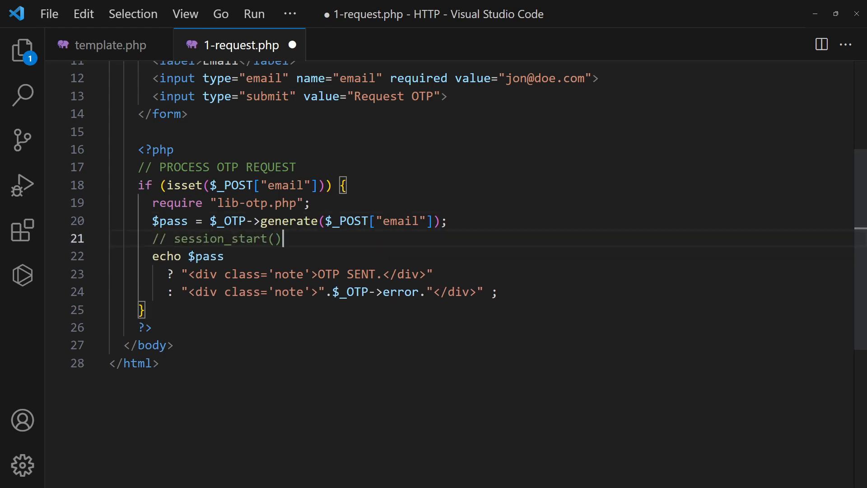
text(// $pass = $_OTP->generate($_S)
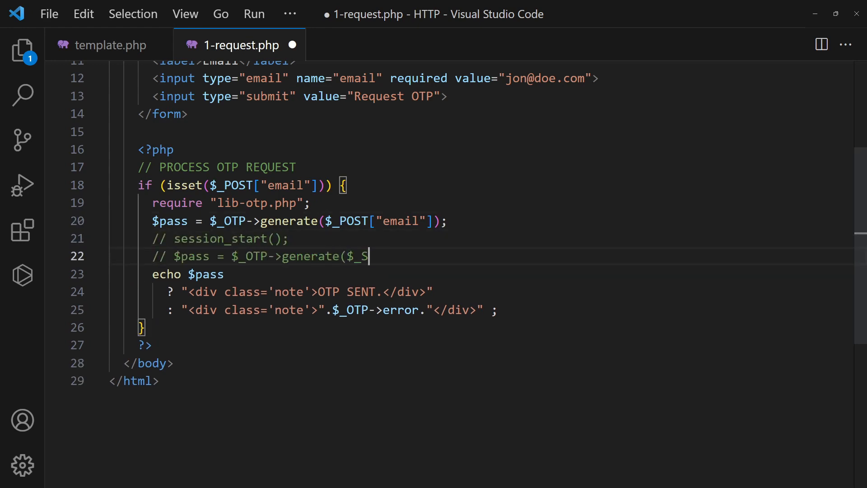
text(ESSION["user"]["email"]);)
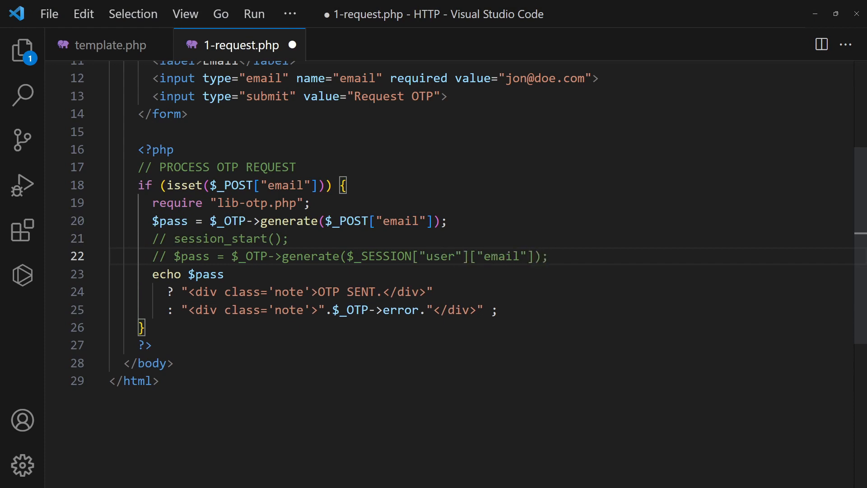
click(22, 49)
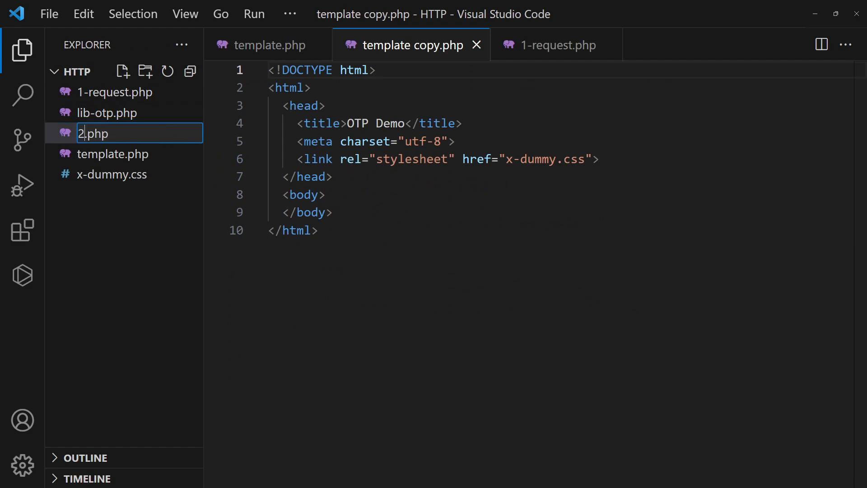
- Name the copy 2-challenge.php and start it with an OTP CHALLENGE FORM comment
key(Return)
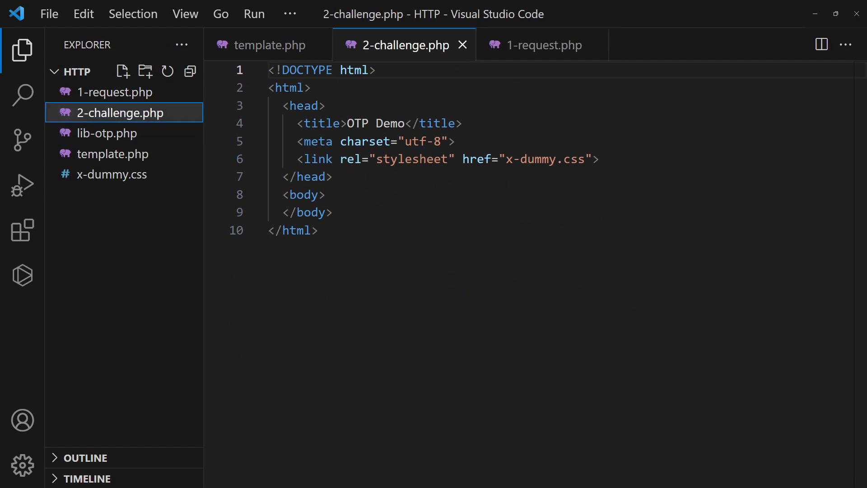
click(22, 50)
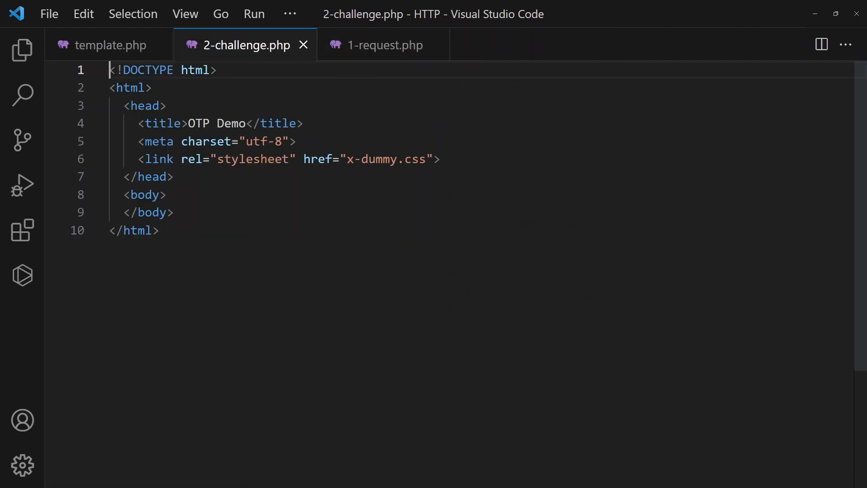
text(<!-- OTP)
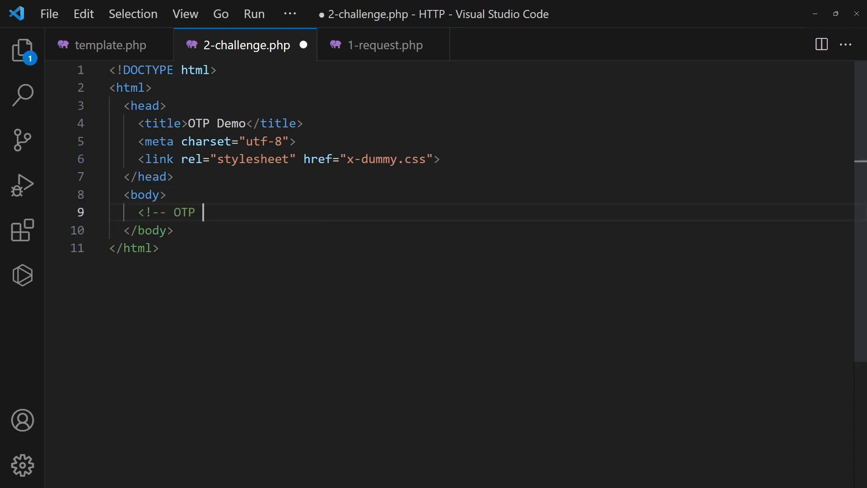
text(CHALLENGE FORM -->)
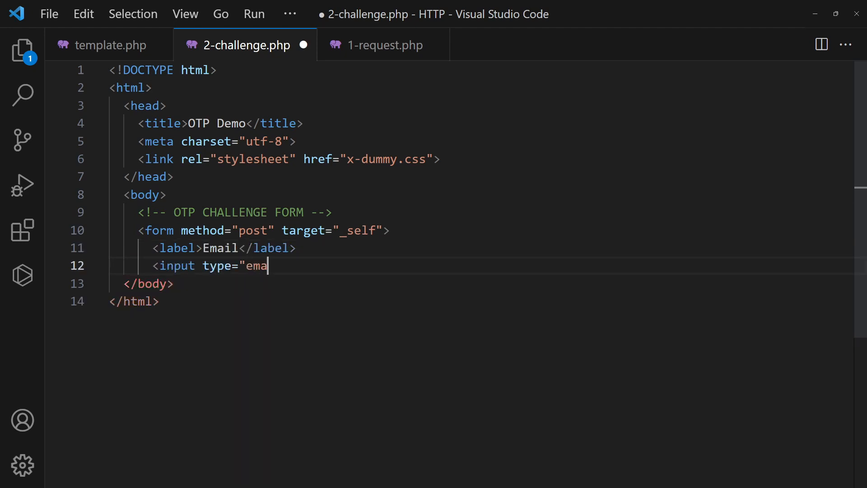
- Write the form with a required email field and a required password-style otp field
text(il" name="email" required value="jon@doe.com">)
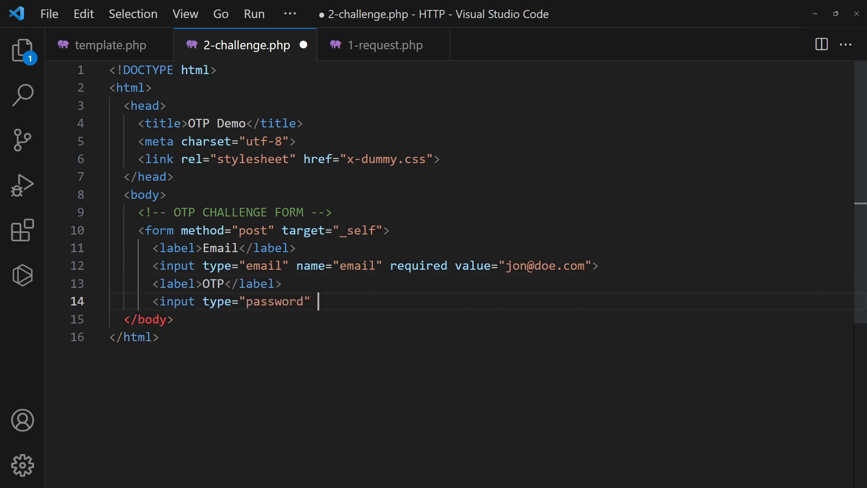
text(name="otp" required>)
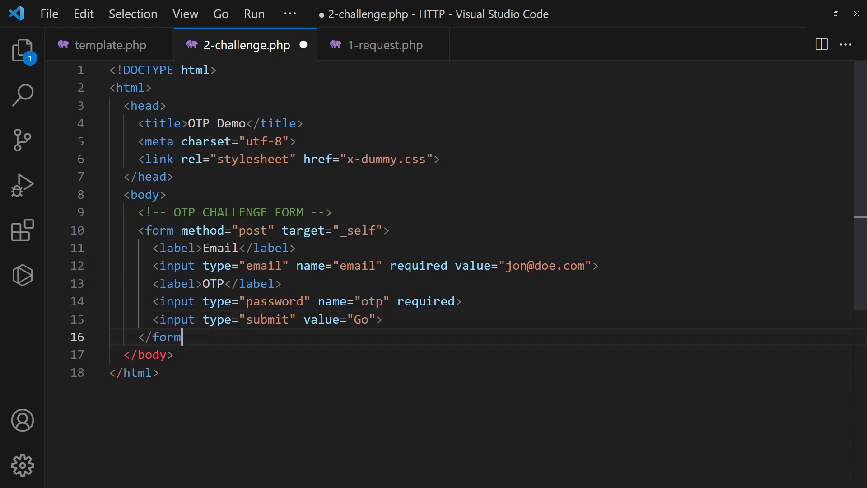
scroll(down, 3)
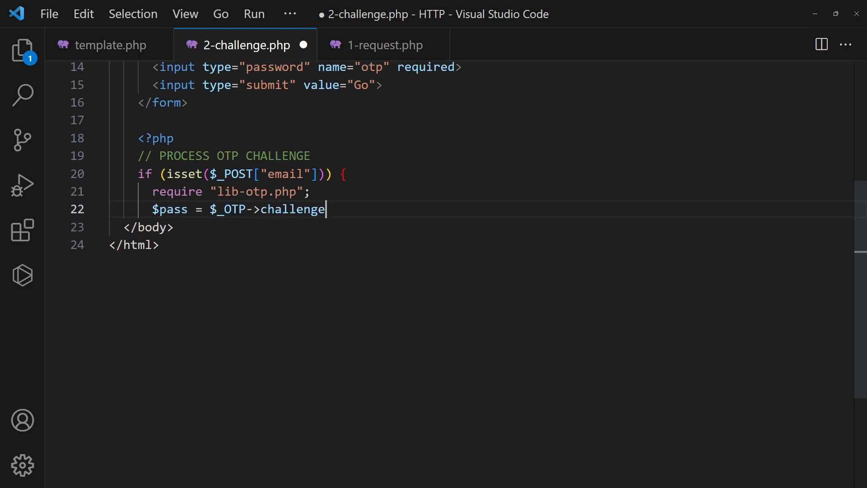
- Call $_OTP->challenge with posted email and otp, echoing an 'OTP VERIFIED.' or error note
text(($_POST["email"], $_POST["otp"]))
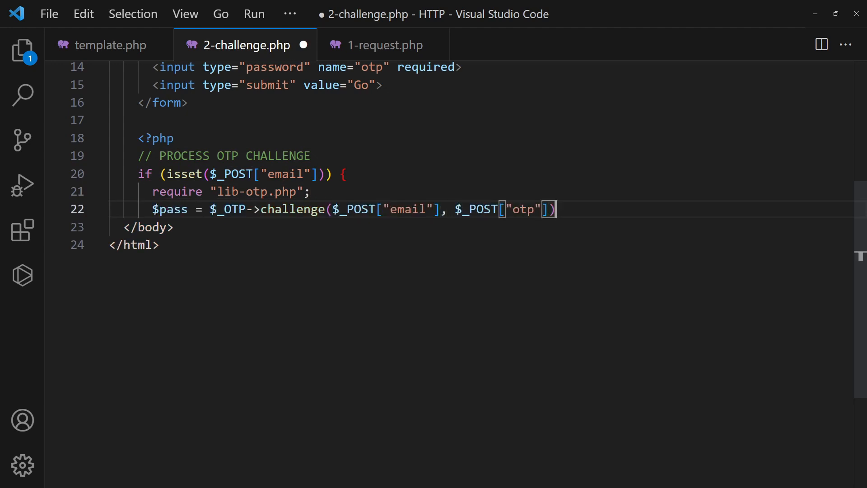
text(// @TODO - DO SOMETHING ON VERIFIED)
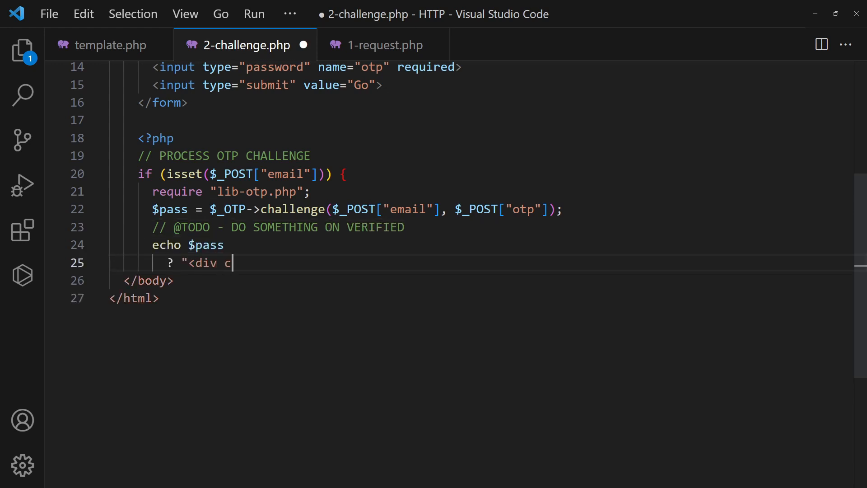
text(lass='note'>OTP VERIFIED.</div>")
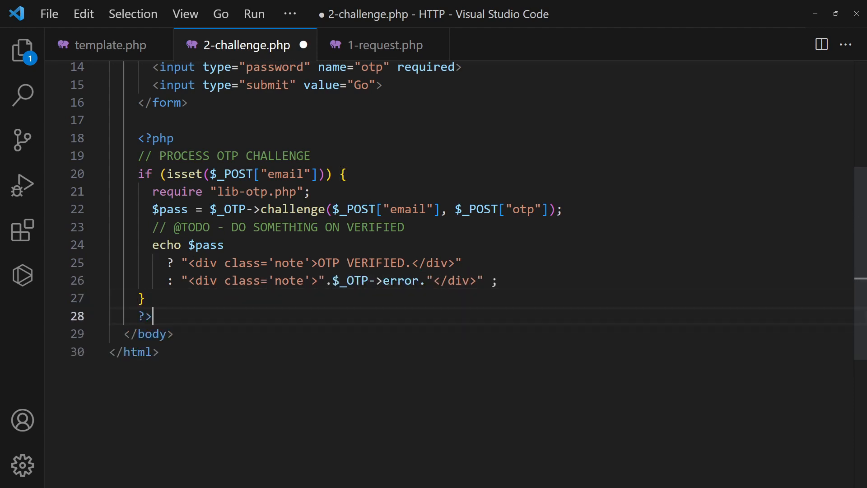
- Add a commented session-based challenge alternative using $_SESSION["user"]["email"] and save the file
key(enter)
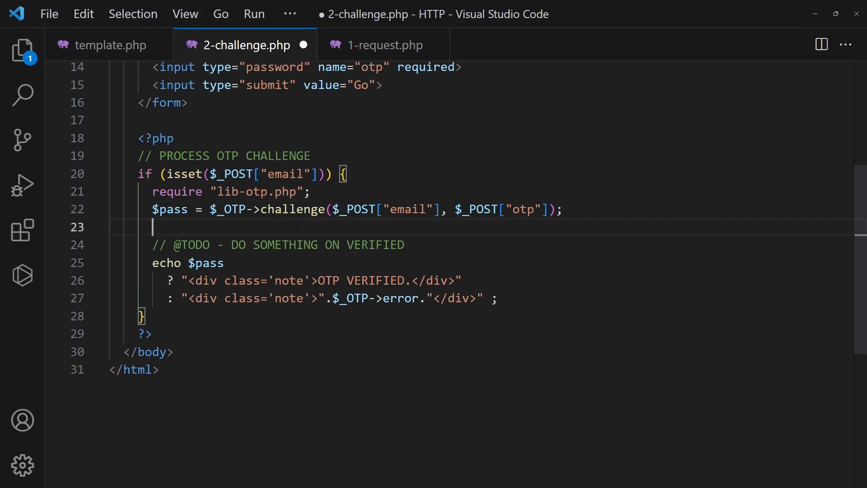
text(// session_start();)
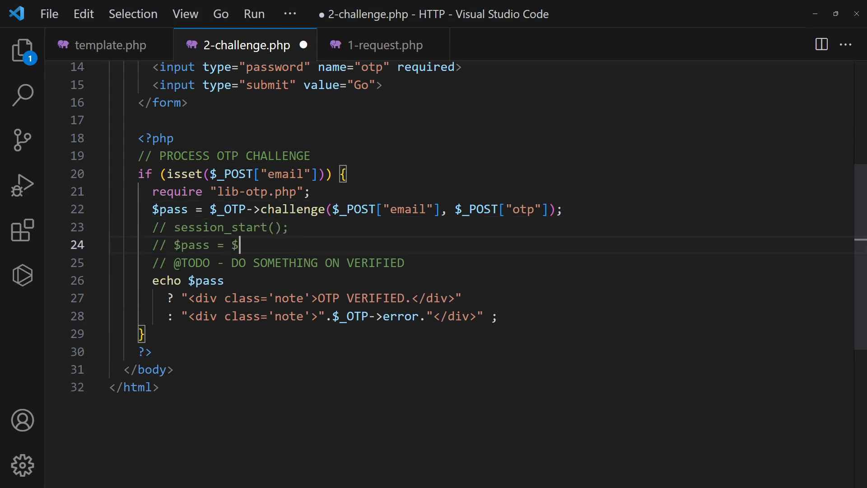
text(_OTP->challenge($_SESSION["user"][)
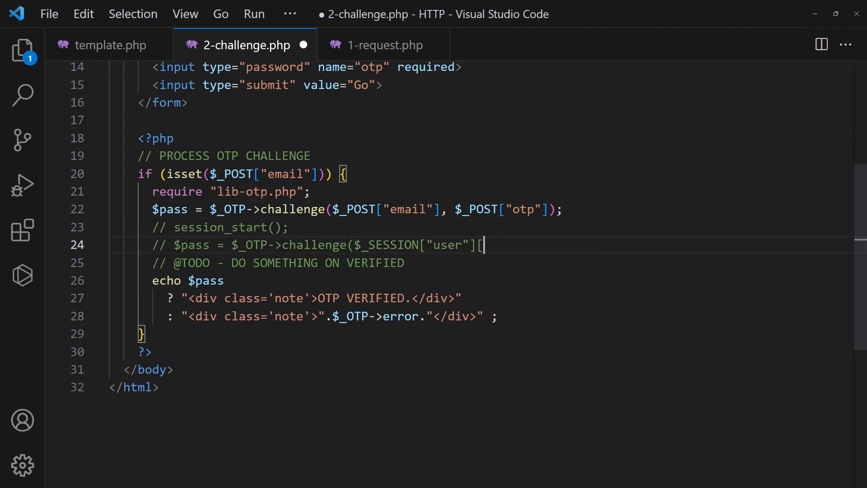
text(["email"], $_POST["otp"]);)
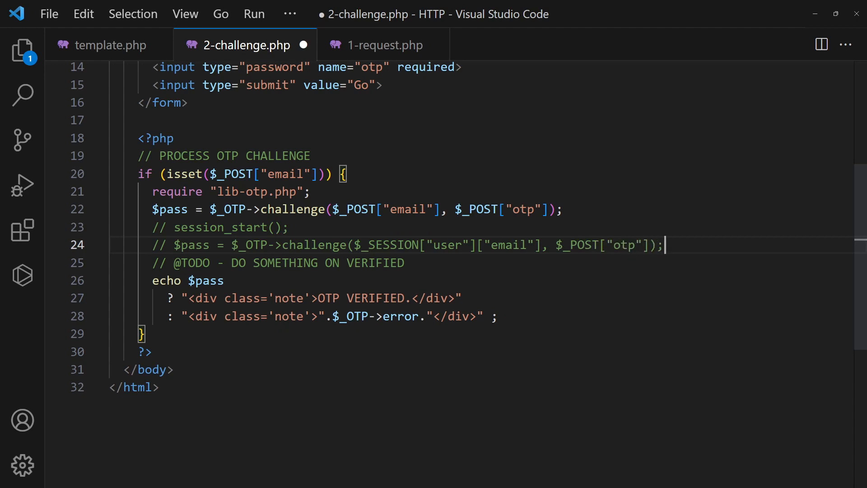
key(ctrl+s)
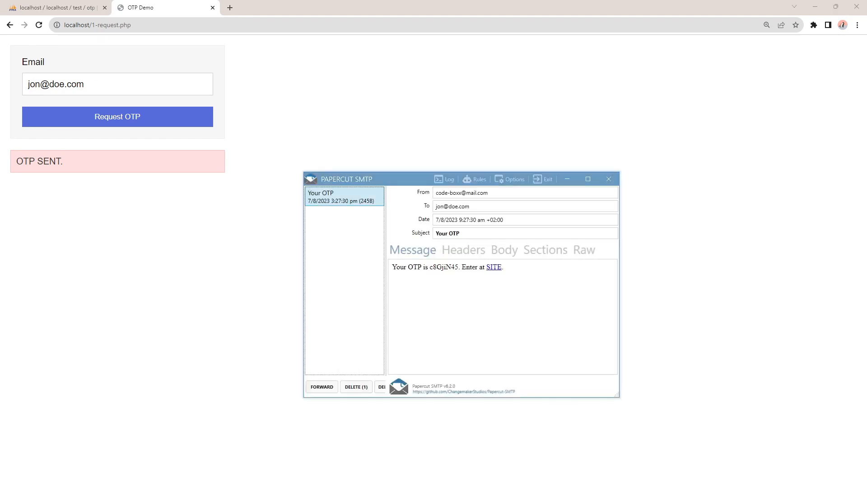
- Grab the emailed OTP, load 2-challenge.php, then refresh the otp table to see the entry removed
double_click(443, 267)
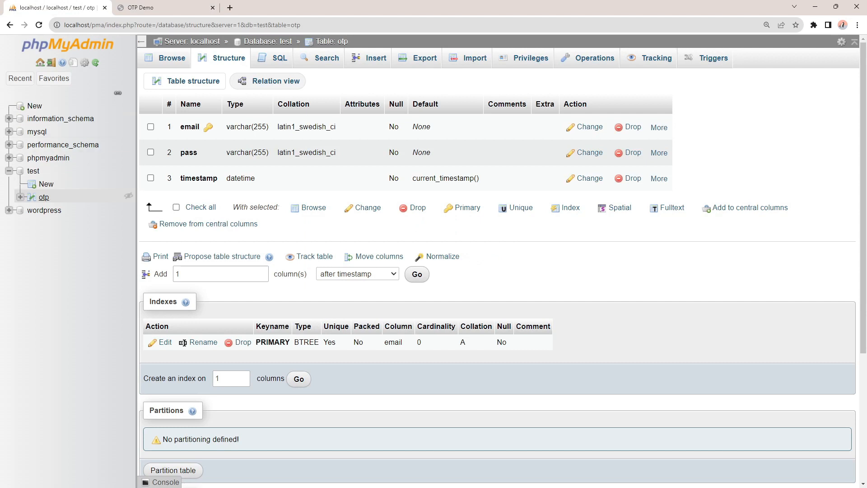
click(171, 57)
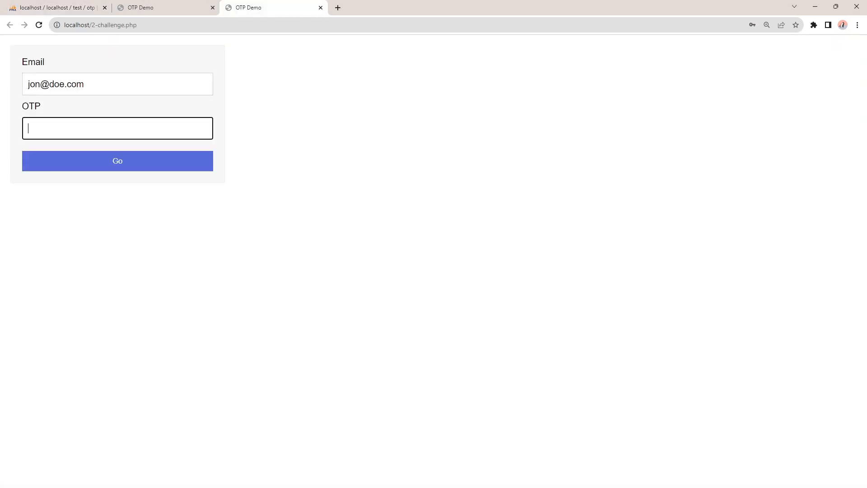
click(116, 160)
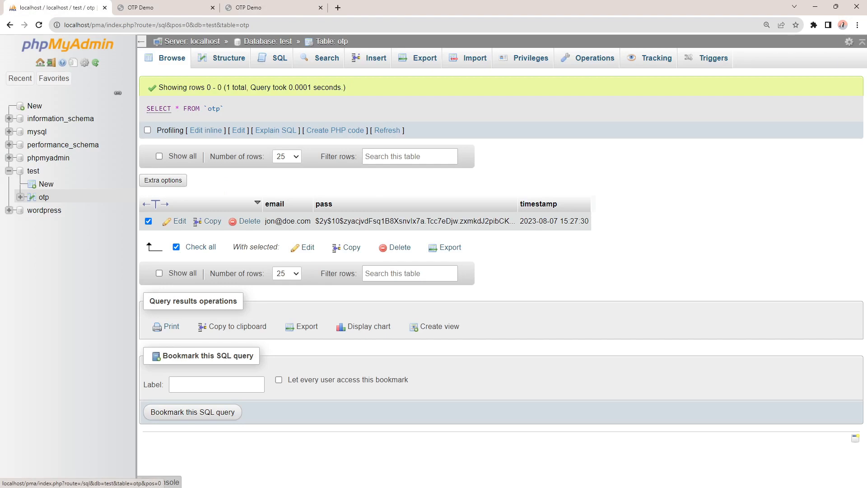
click(249, 221)
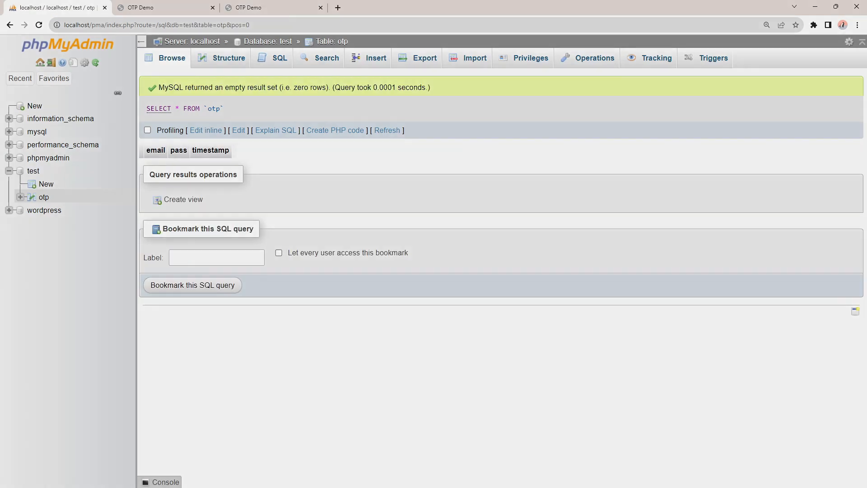